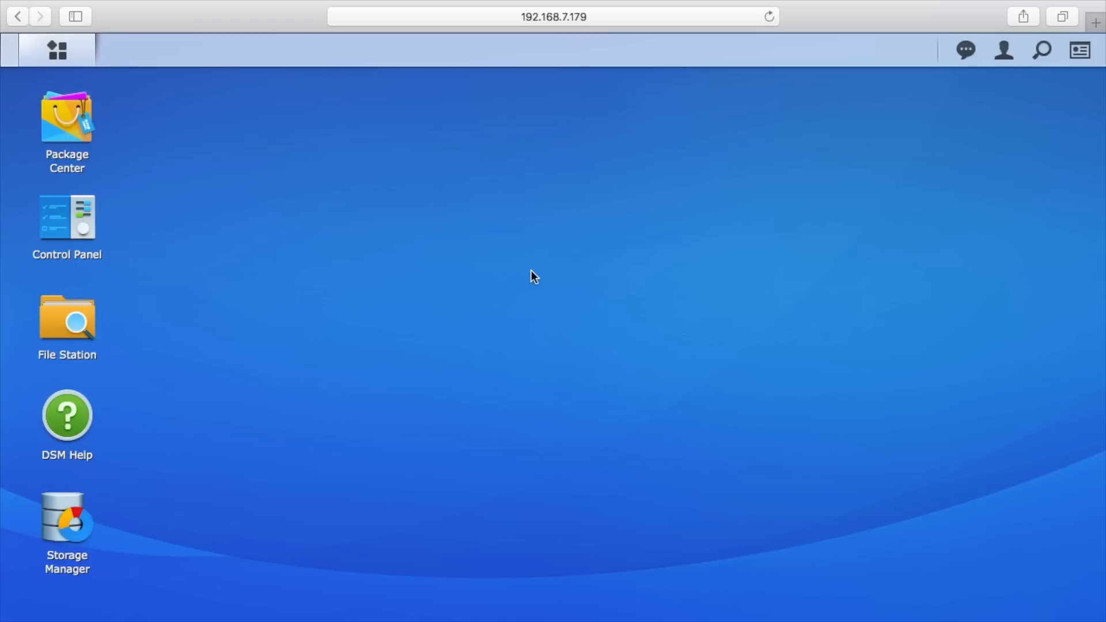
pyautogui.moveTo(513, 221)
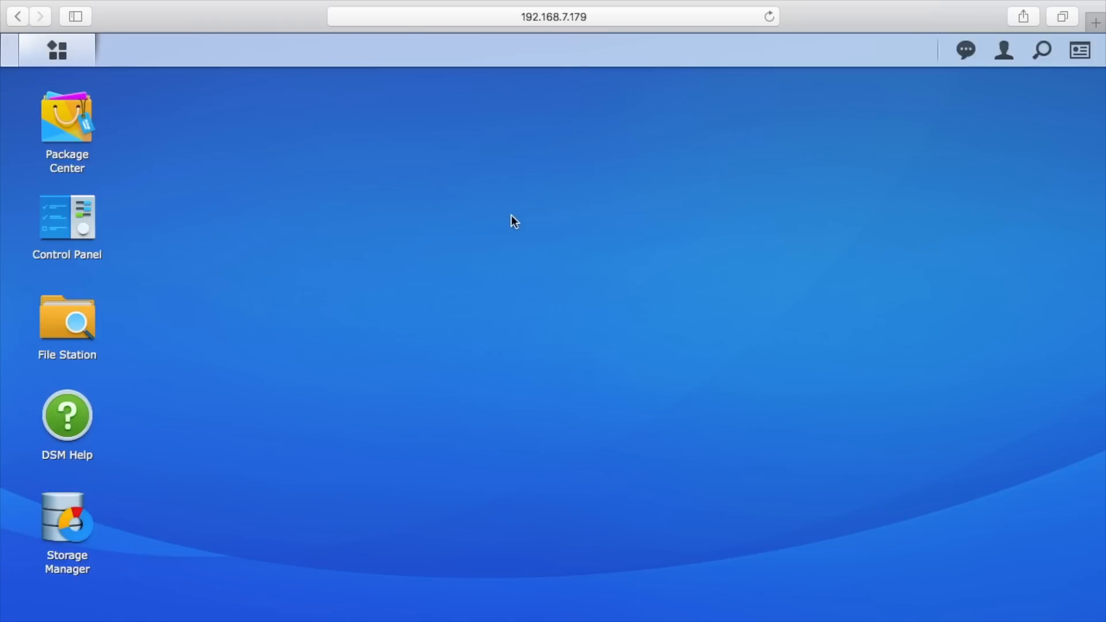
pyautogui.moveTo(469, 218)
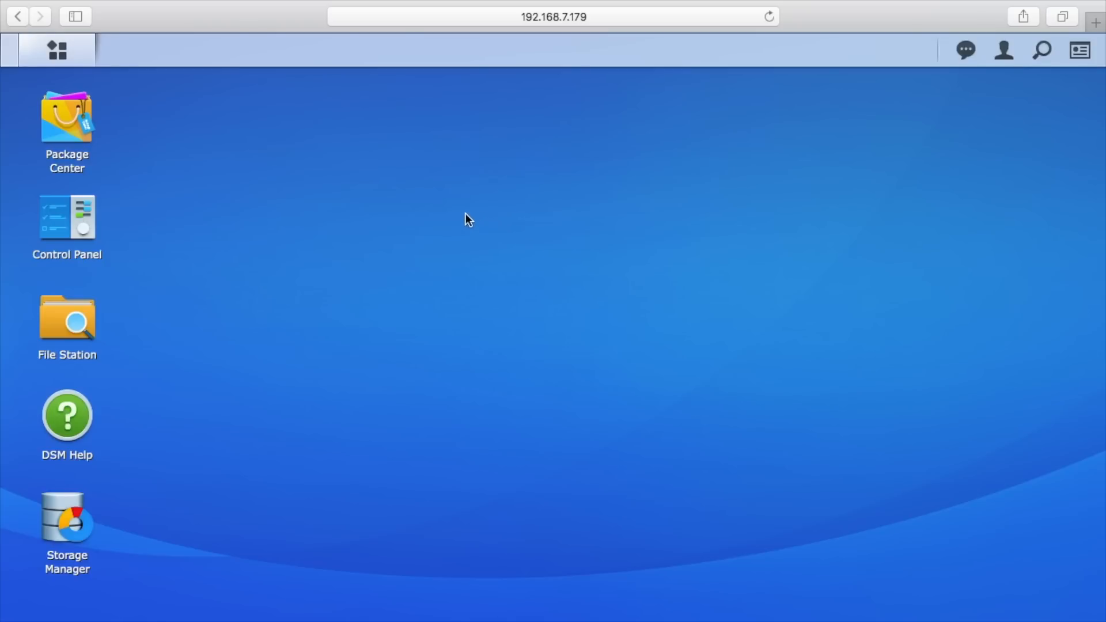
pyautogui.moveTo(78, 230)
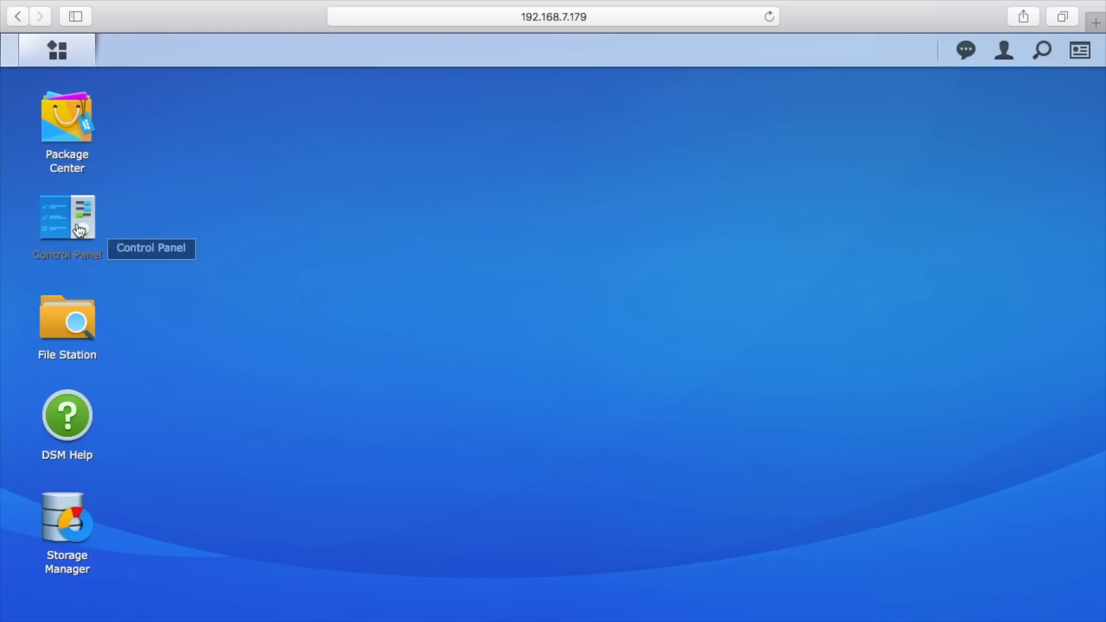
# - Open Control Panel, switch to Basic Mode, then back to Advanced Mode
pyautogui.doubleClick(66, 217)
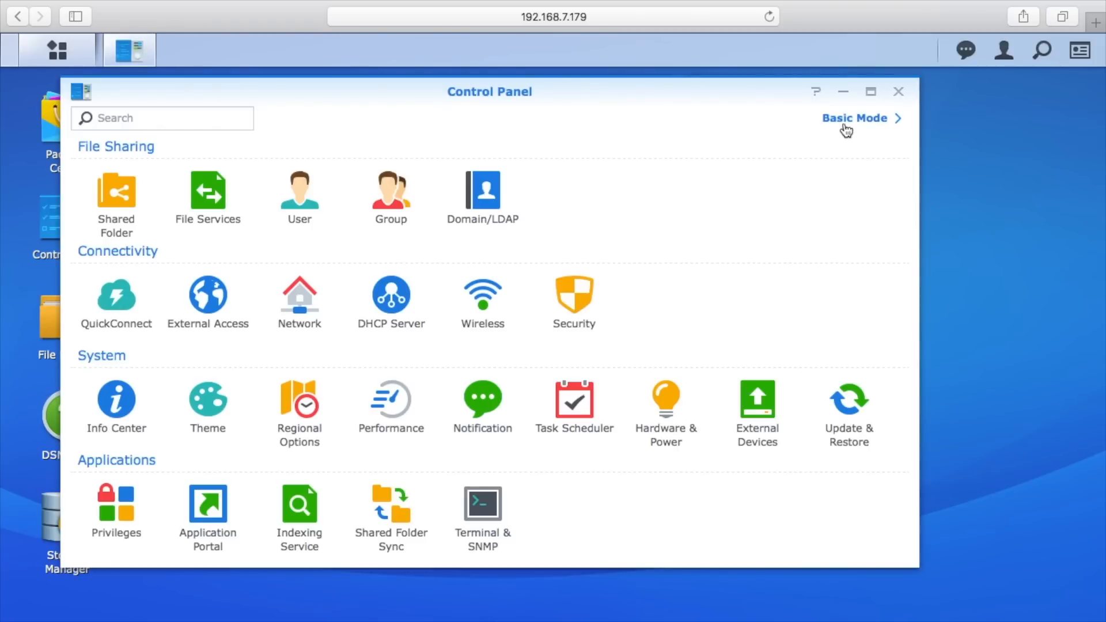
pyautogui.moveTo(665, 398)
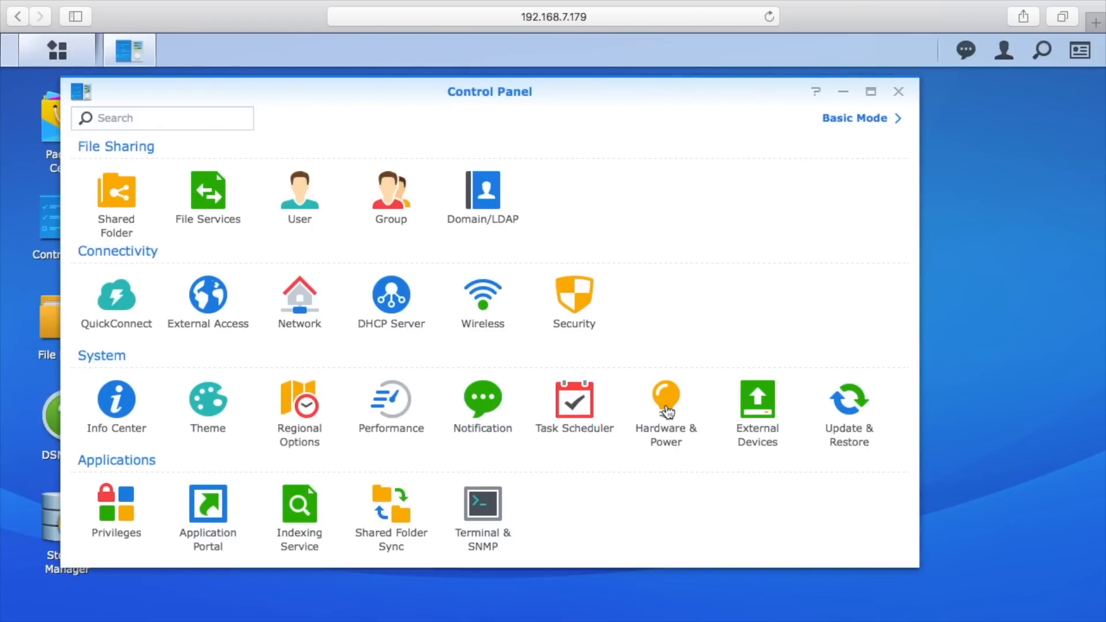
pyautogui.click(664, 405)
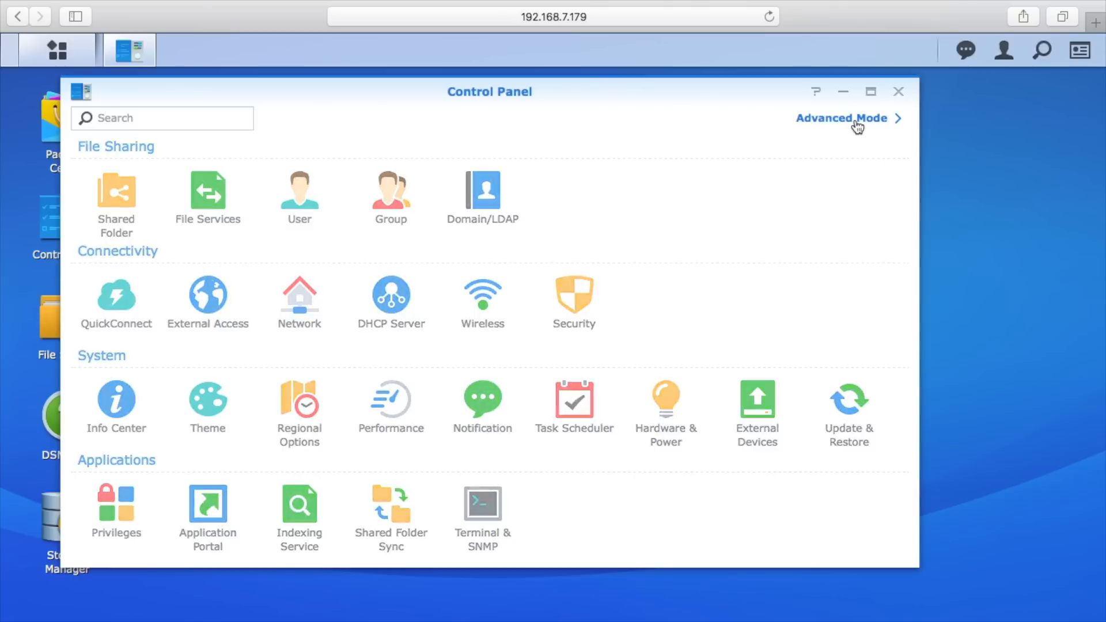
pyautogui.click(841, 118)
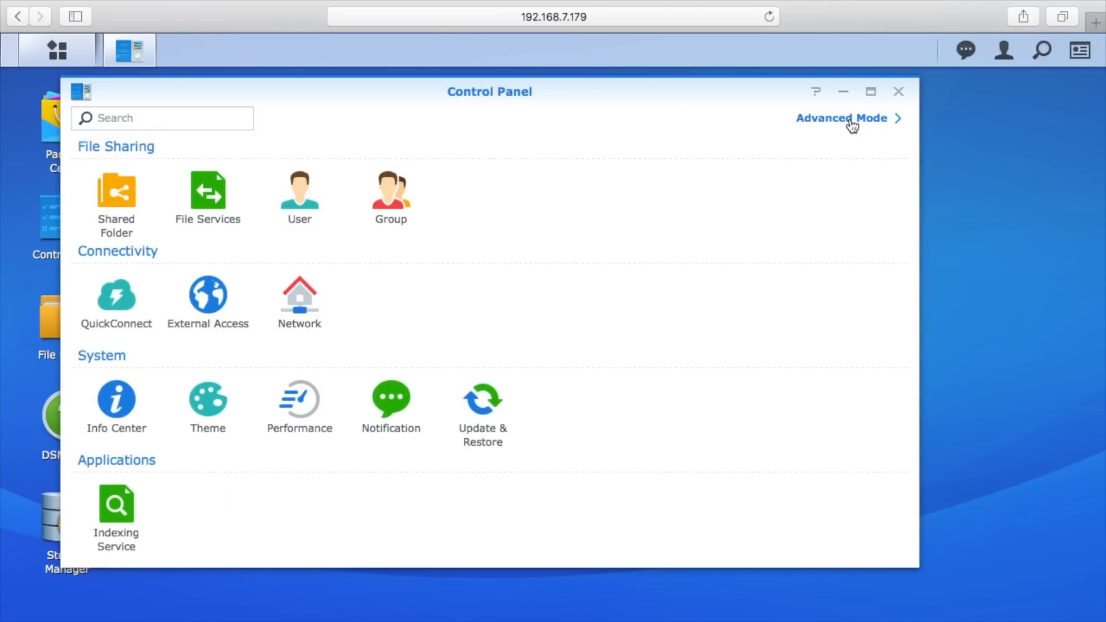
pyautogui.click(841, 117)
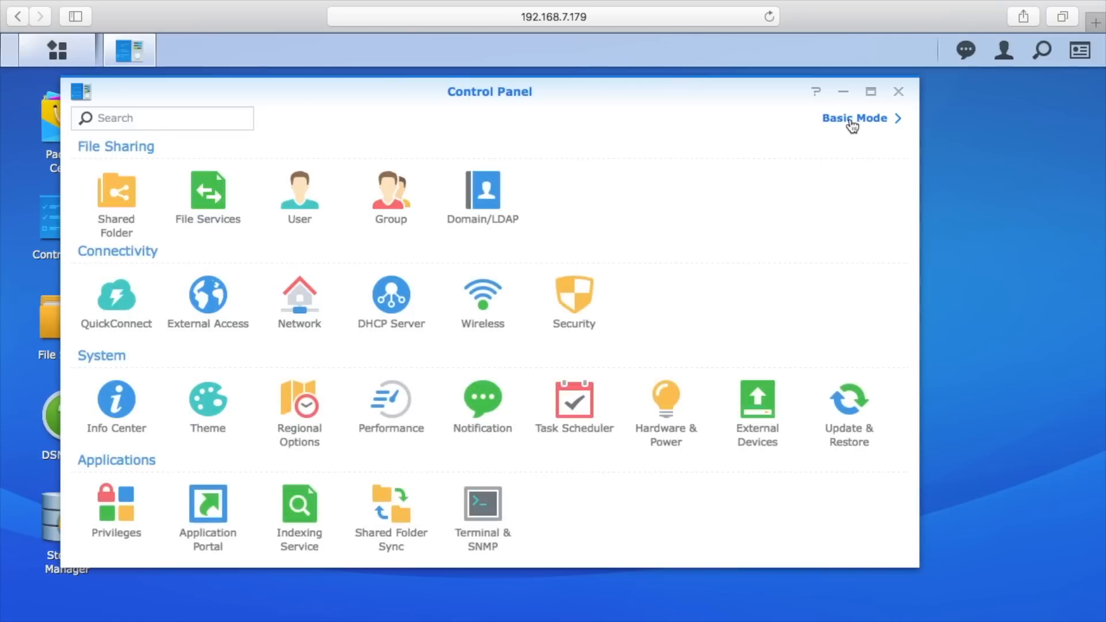
pyautogui.moveTo(664, 399)
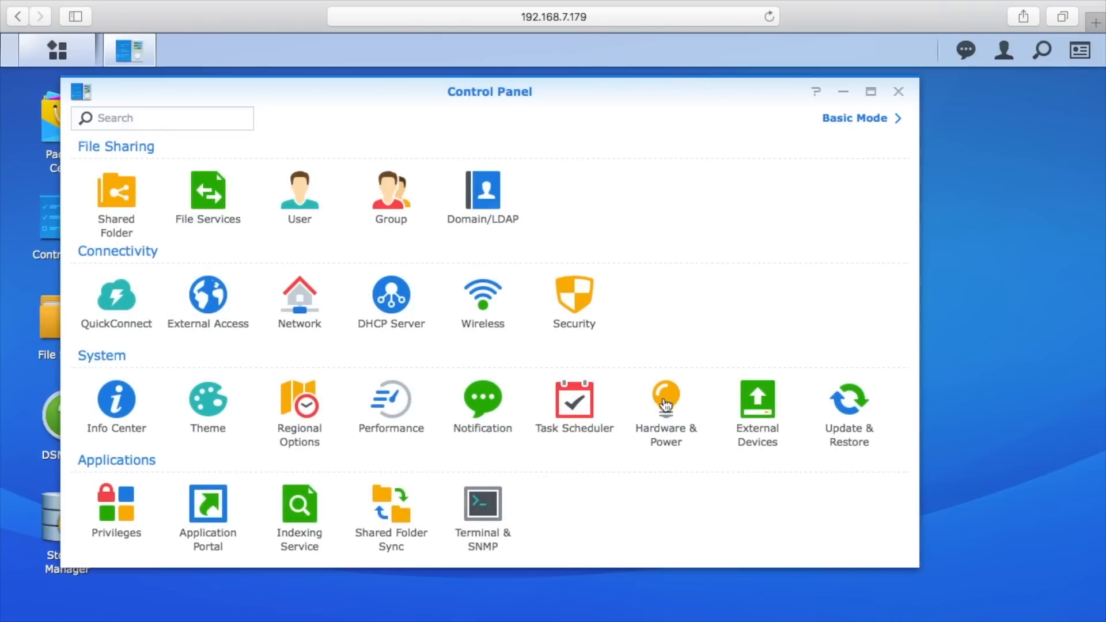
# - In Hardware & Power, enable 'Restart automatically after a power failure', then view the UPS tab
pyautogui.click(664, 402)
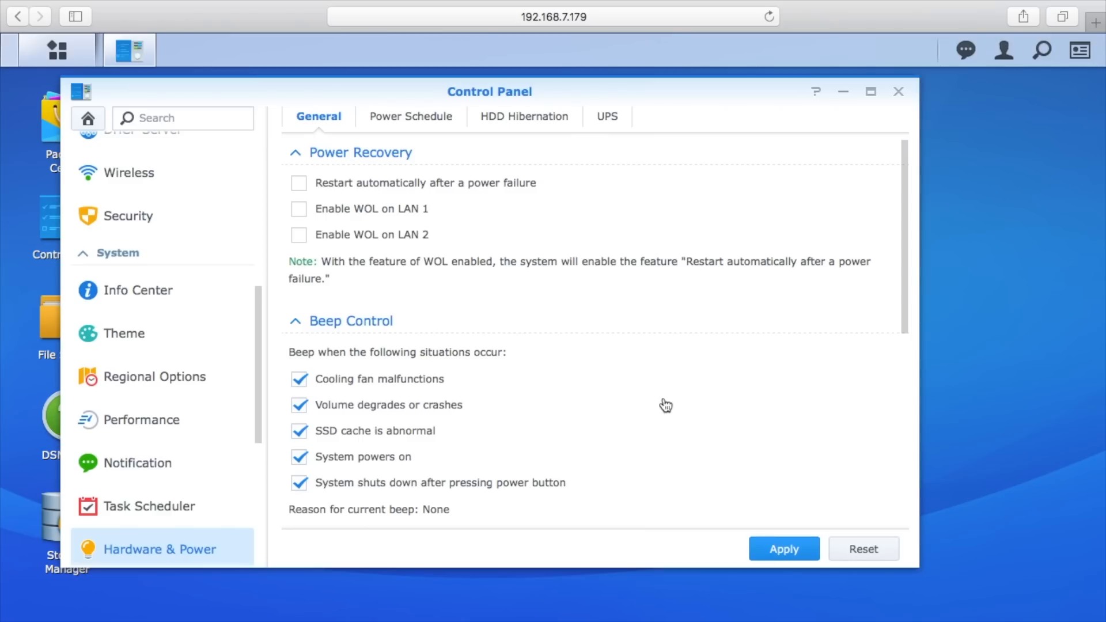
pyautogui.moveTo(326, 125)
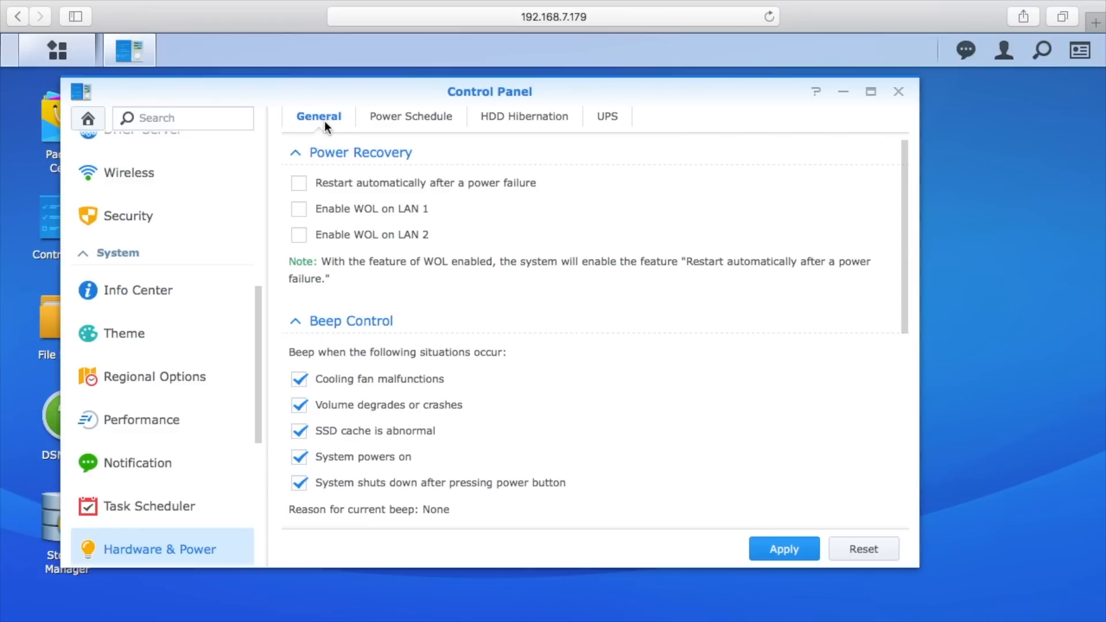
pyautogui.moveTo(507, 131)
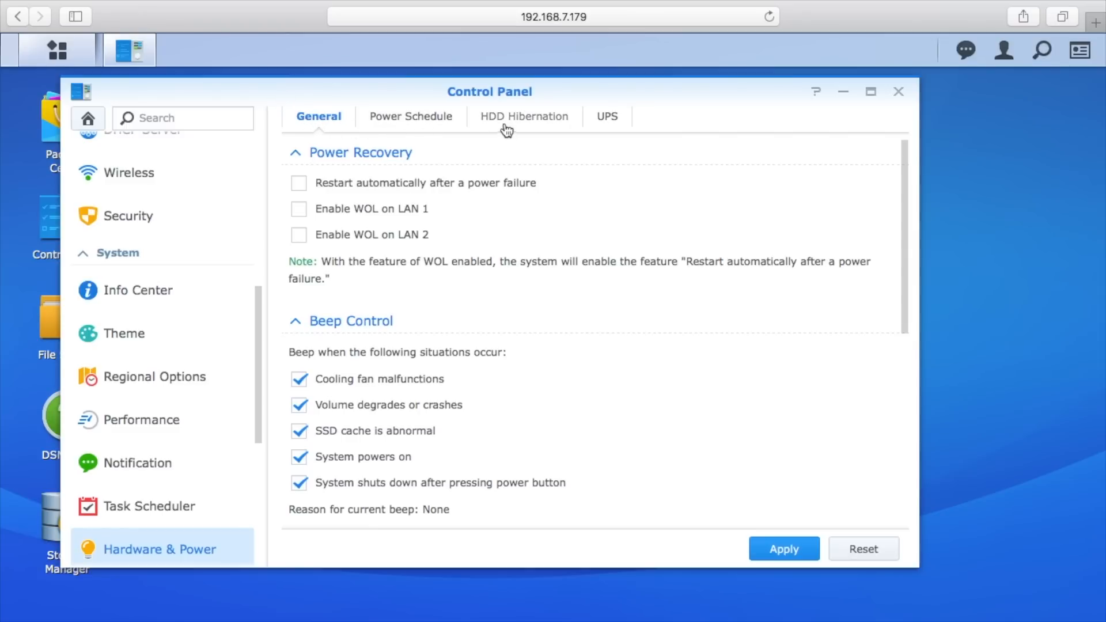
pyautogui.moveTo(402, 182)
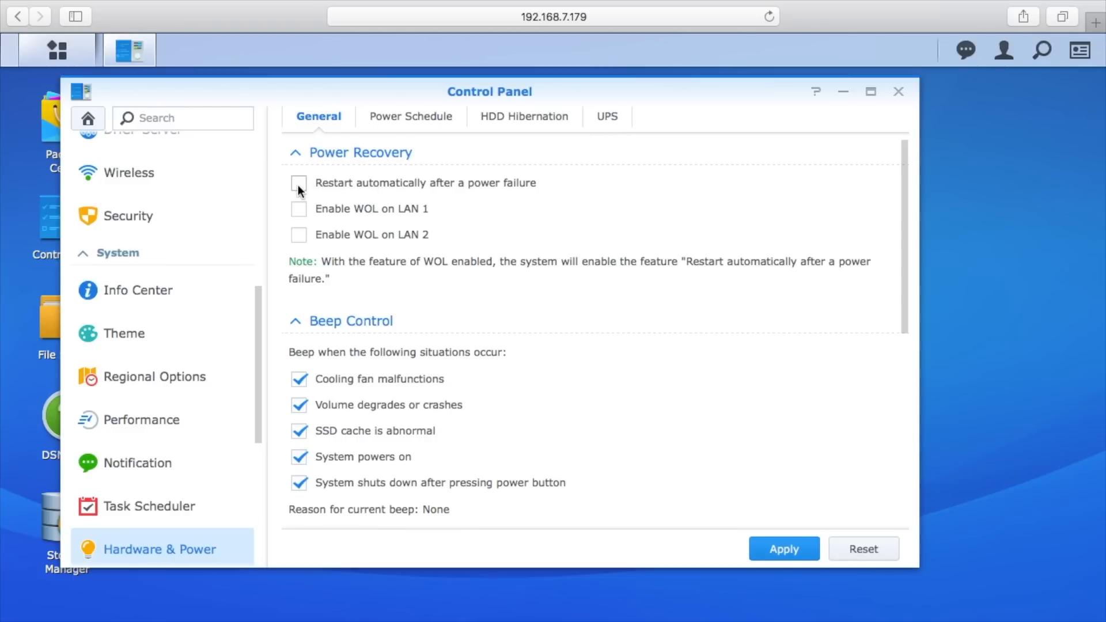
pyautogui.click(298, 183)
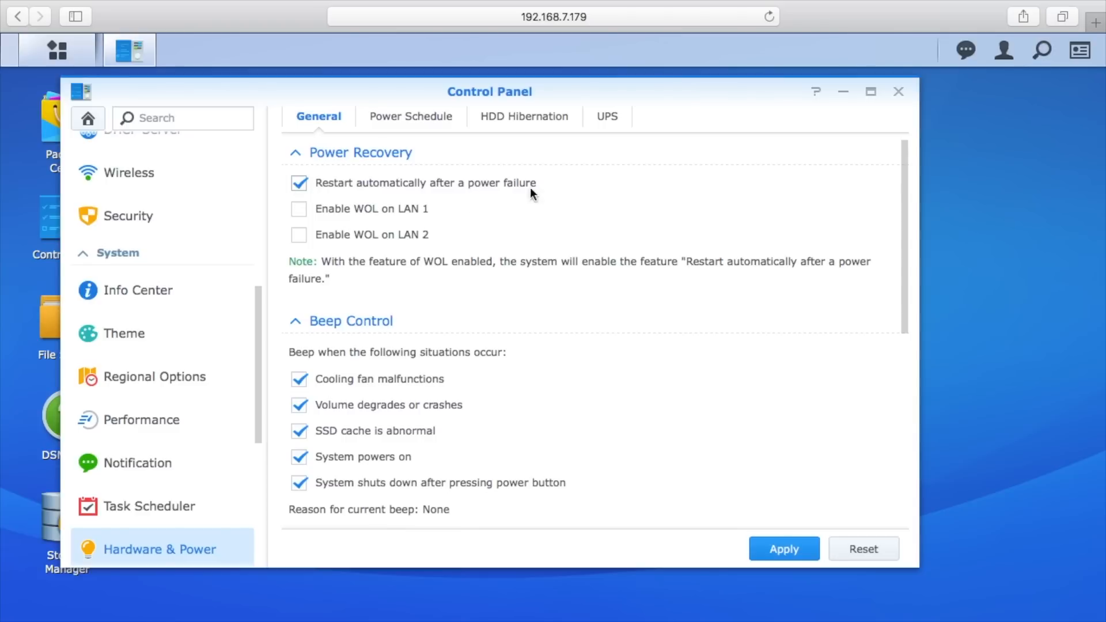
pyautogui.click(606, 116)
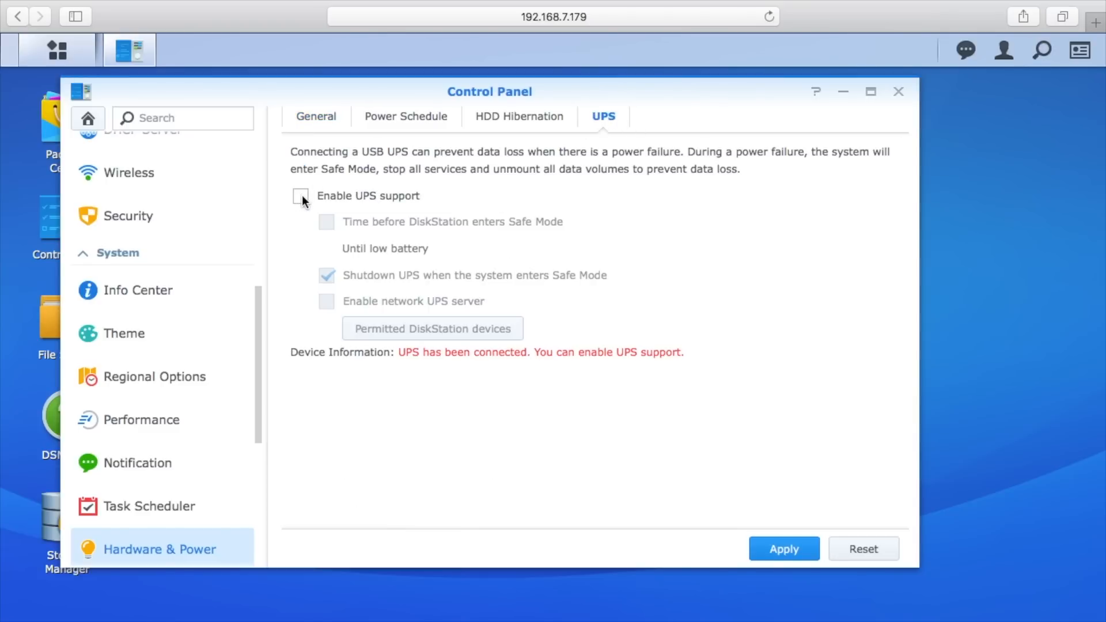
# - Enable UPS support, trying a 10-minute Safe Mode delay, but keep 'Until low battery'
pyautogui.click(301, 196)
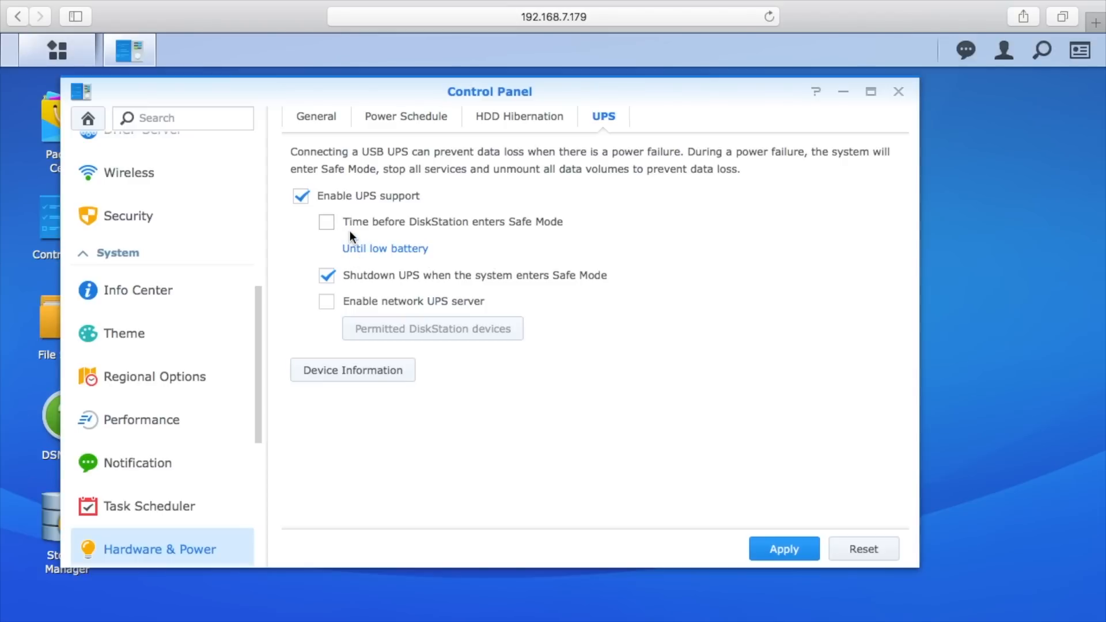
pyautogui.moveTo(504, 274)
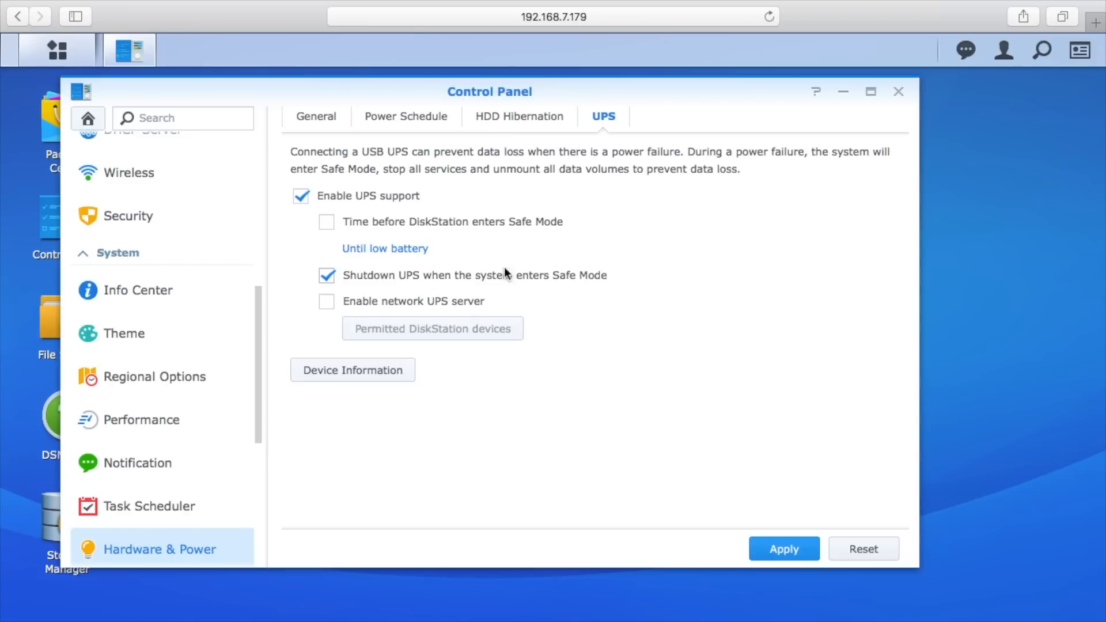
pyautogui.moveTo(549, 233)
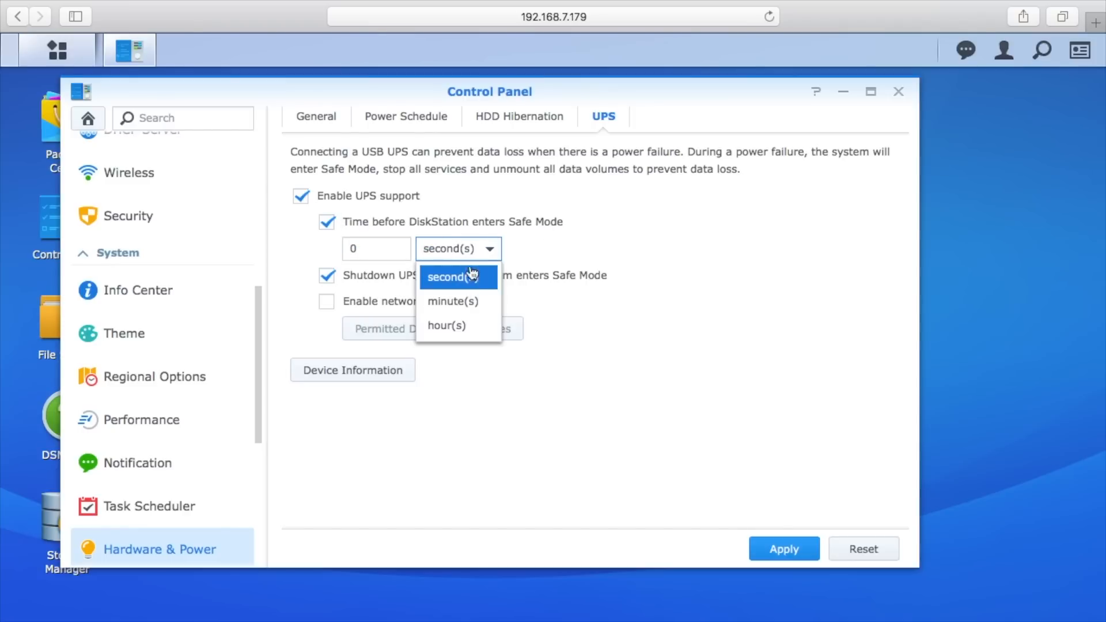
pyautogui.click(452, 301)
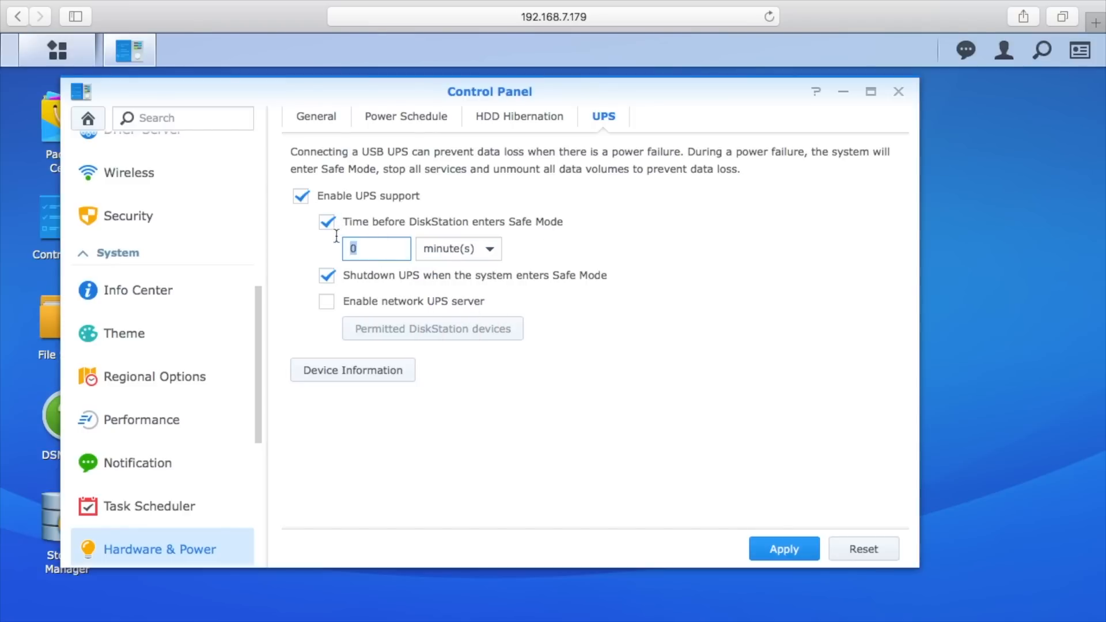
pyautogui.write('10')
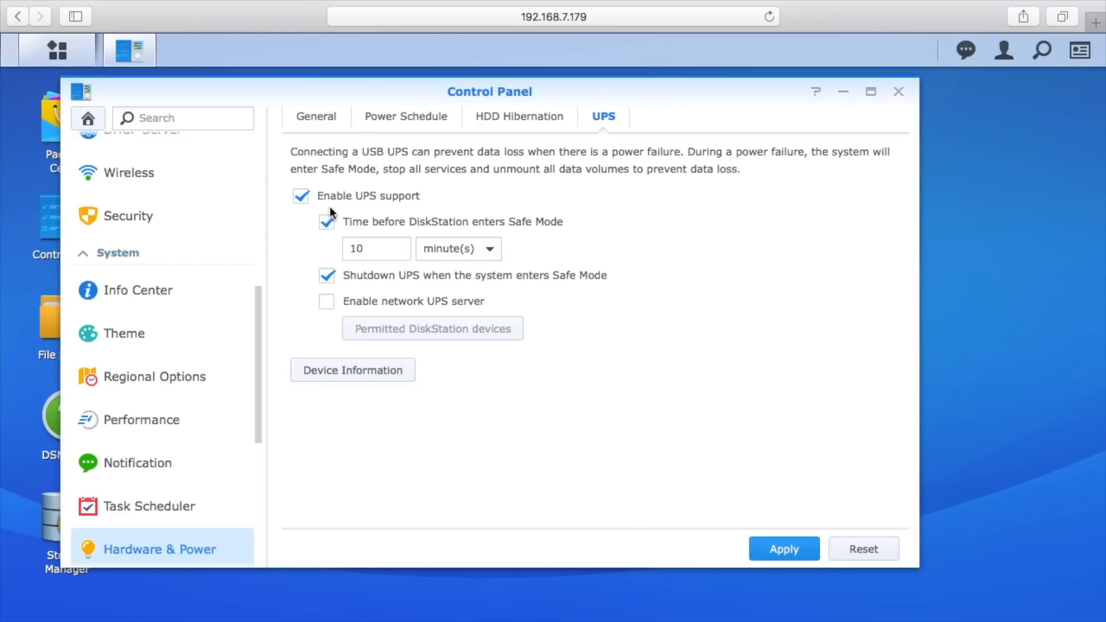
pyautogui.click(326, 221)
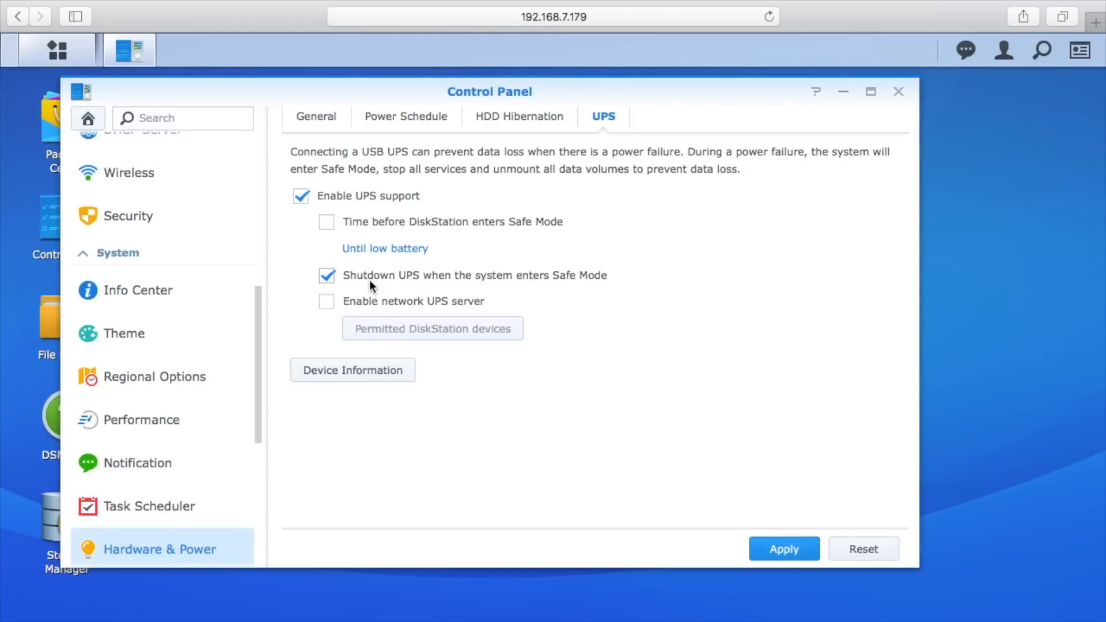
pyautogui.moveTo(506, 286)
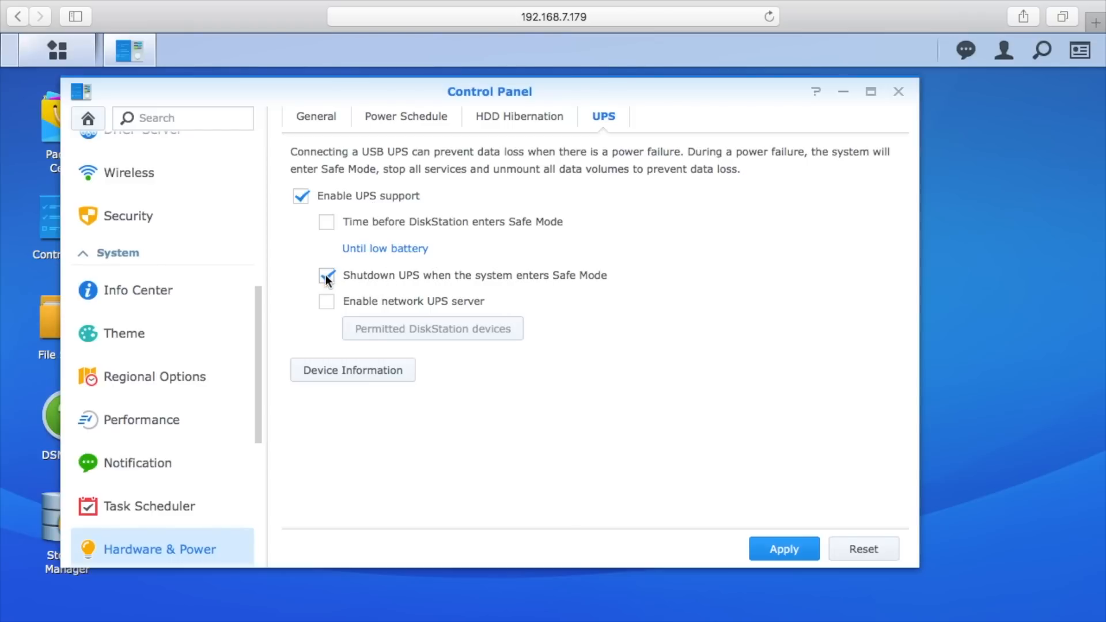
pyautogui.click(326, 275)
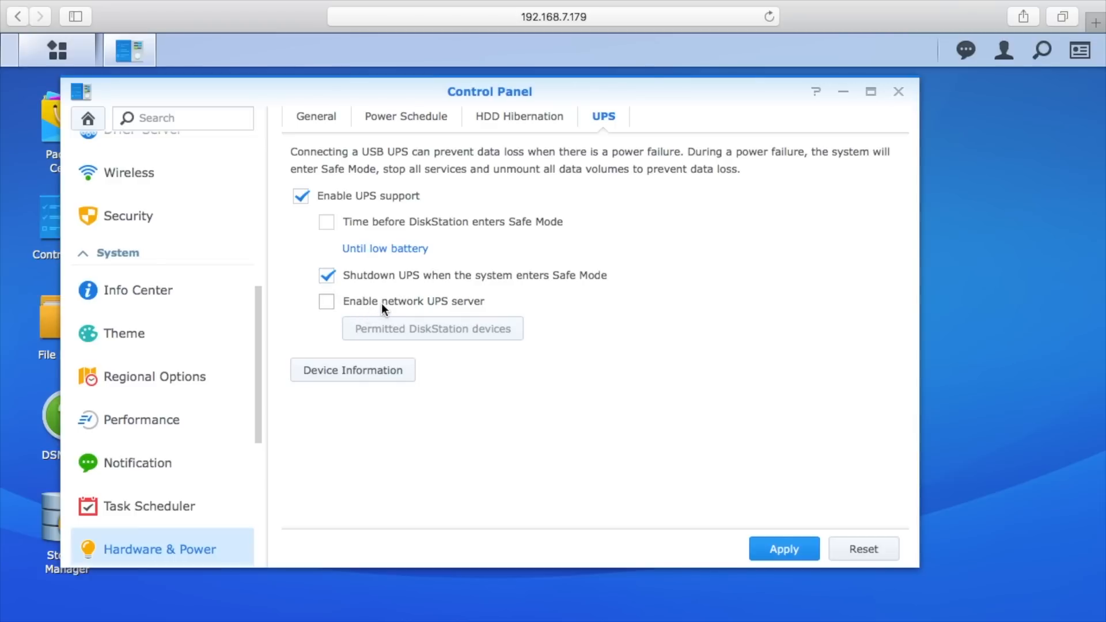
pyautogui.click(326, 301)
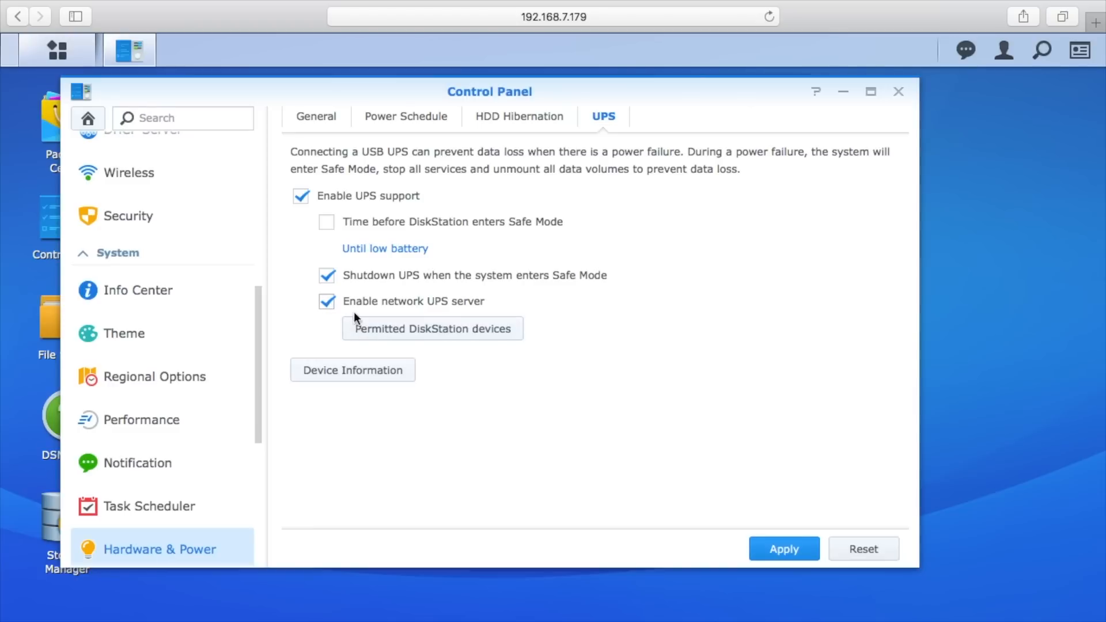
pyautogui.click(431, 329)
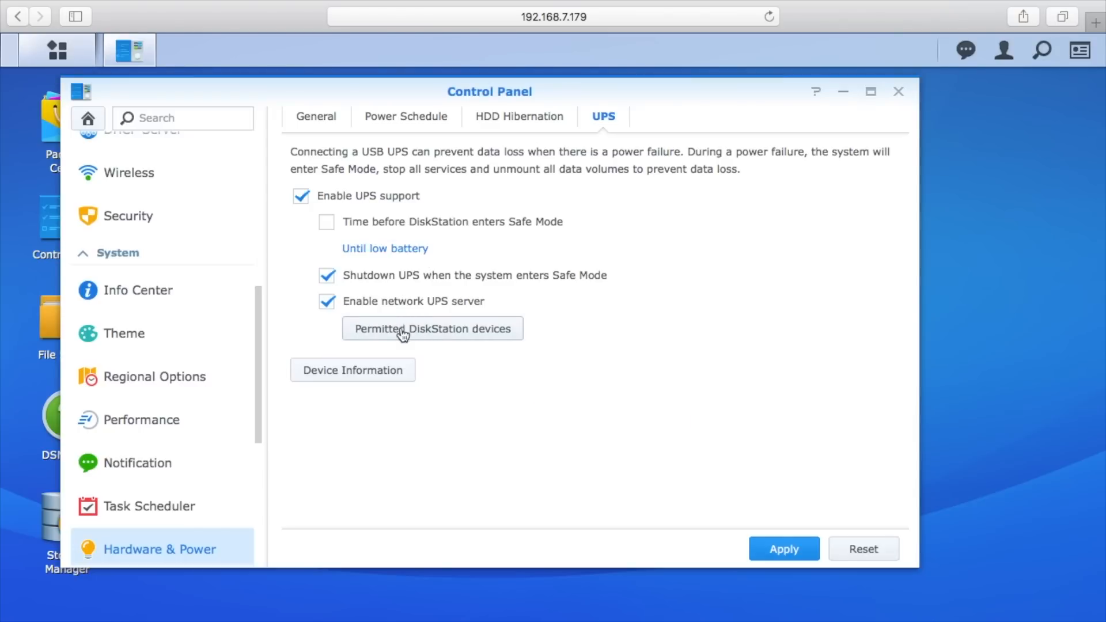
pyautogui.click(326, 301)
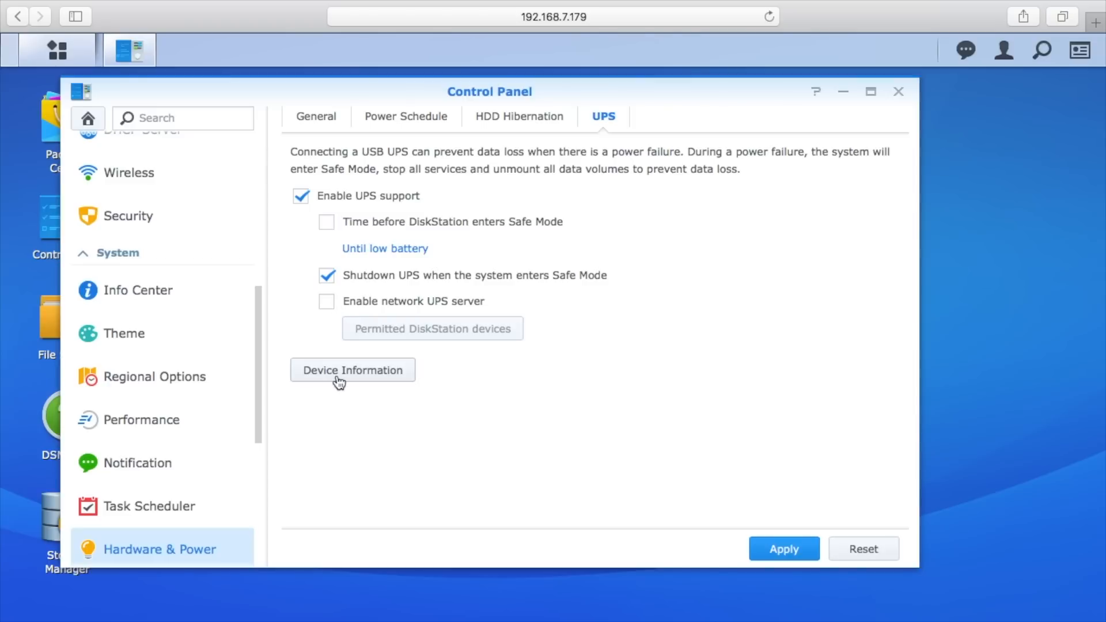
pyautogui.click(352, 370)
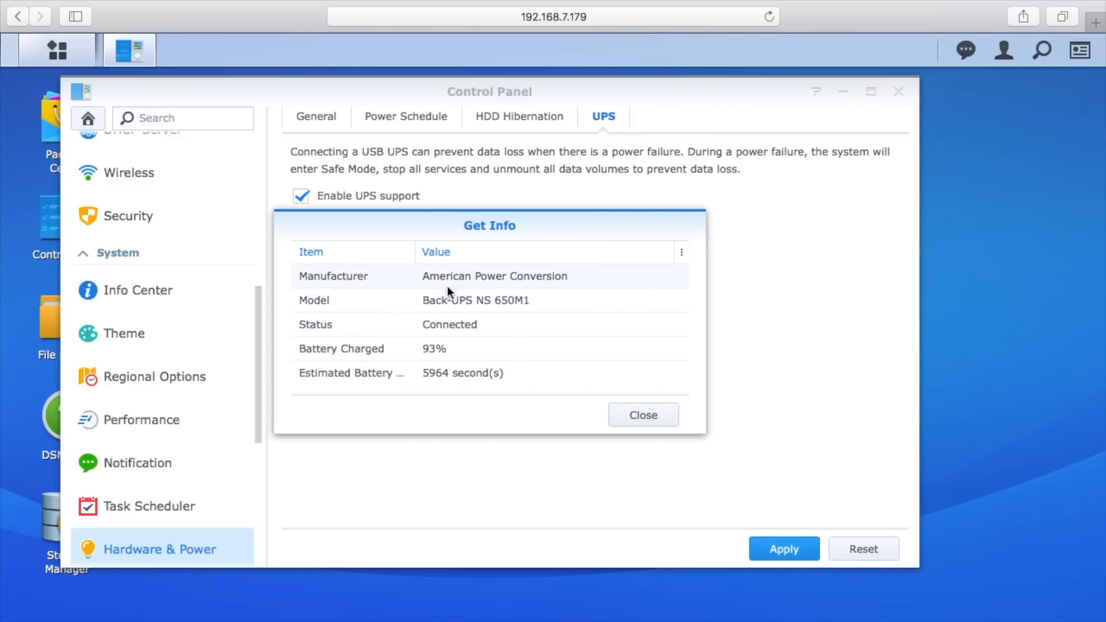
pyautogui.moveTo(471, 291)
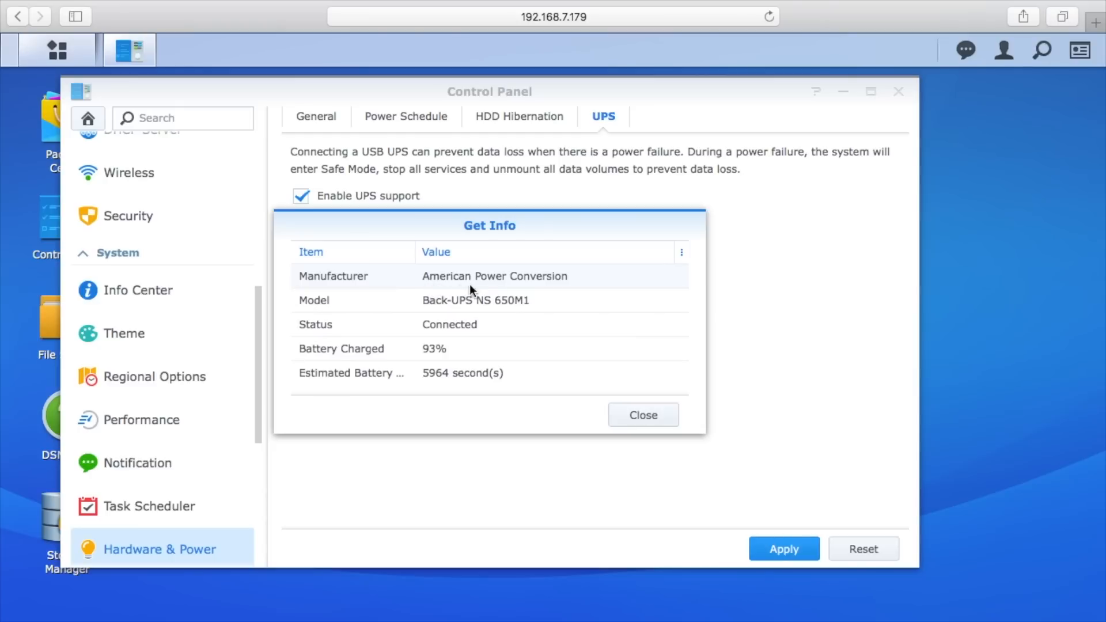
pyautogui.moveTo(534, 307)
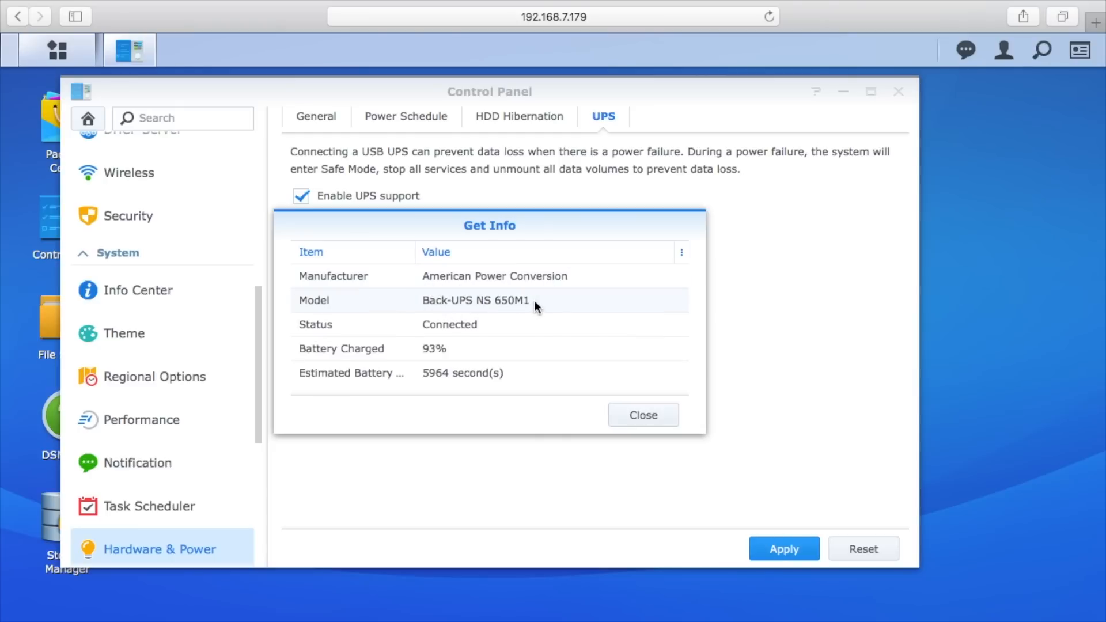
pyautogui.moveTo(420, 363)
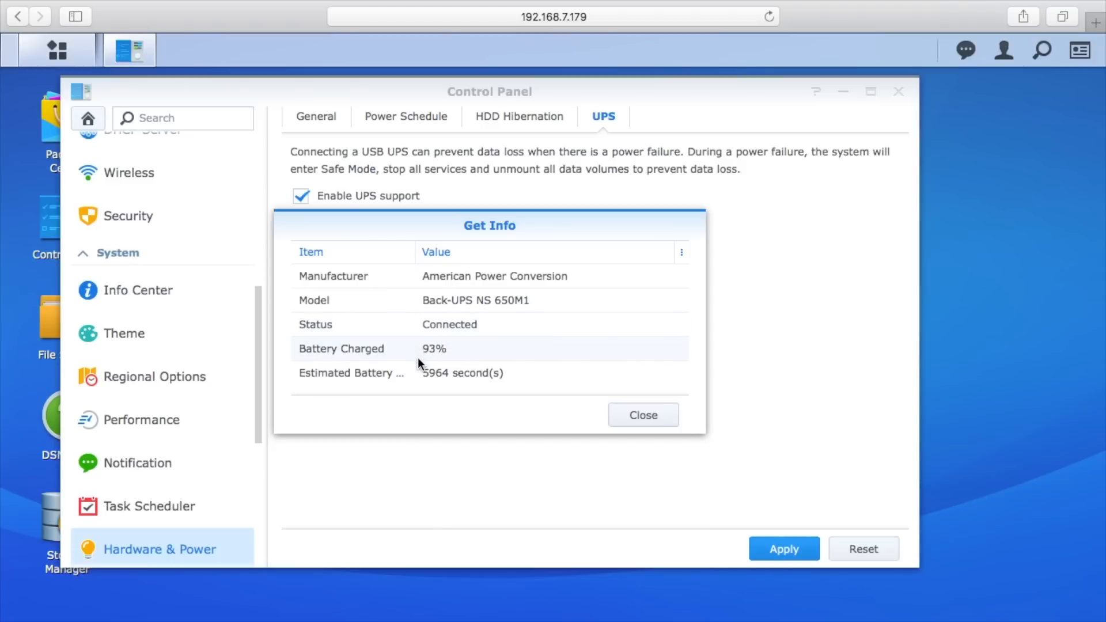
pyautogui.moveTo(420, 381)
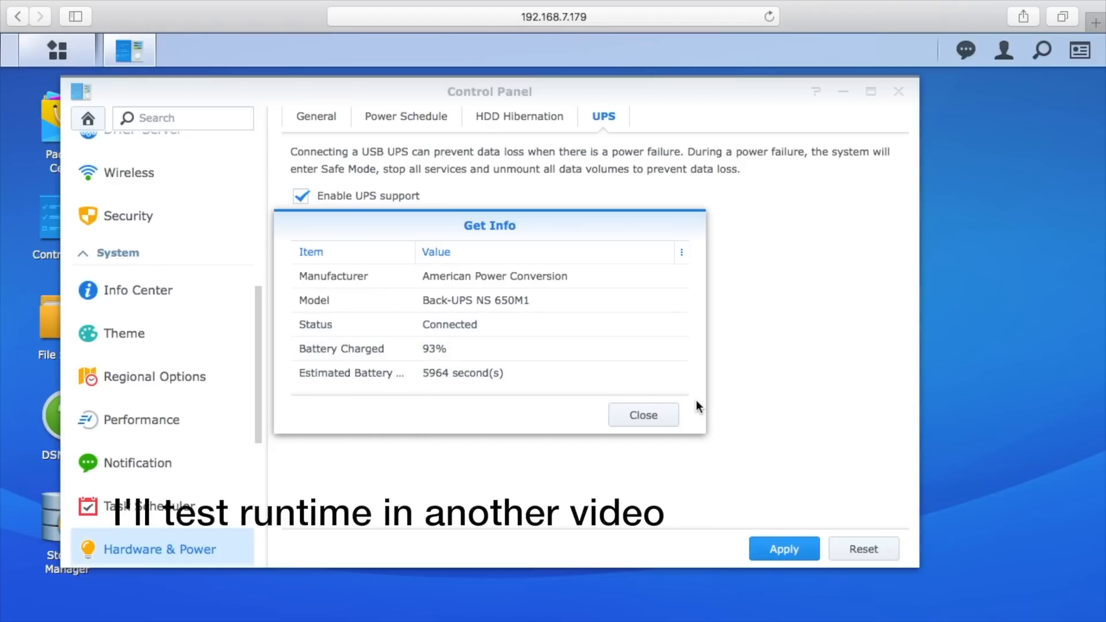
pyautogui.moveTo(713, 401)
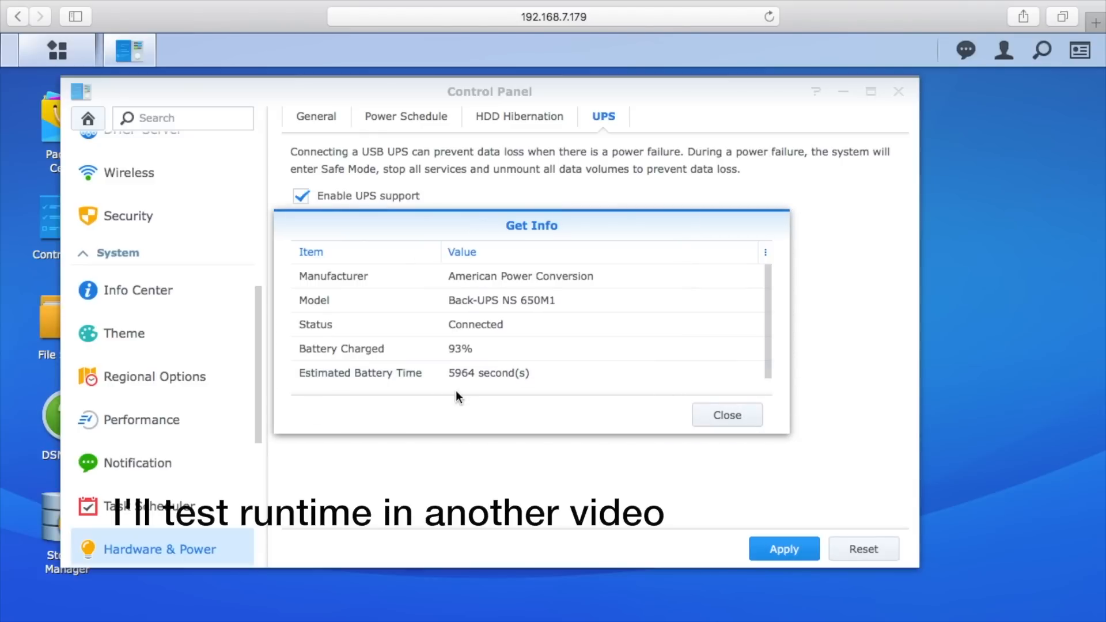
# - Close the UPS Get Info dialog and apply the UPS tab settings until 'Setting applied'
pyautogui.click(726, 414)
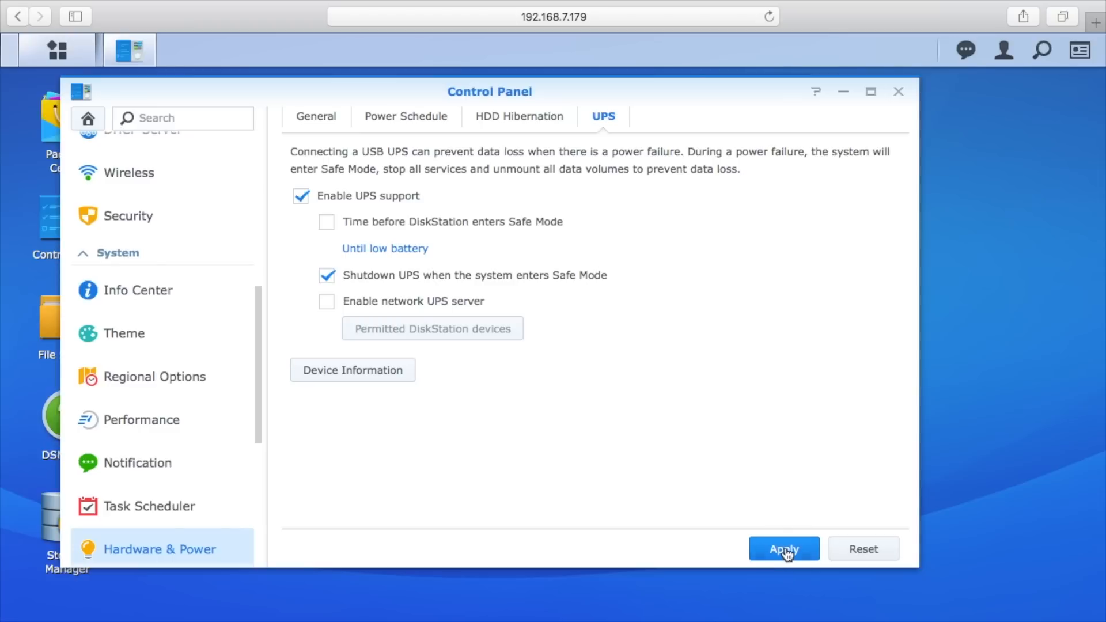
pyautogui.click(784, 548)
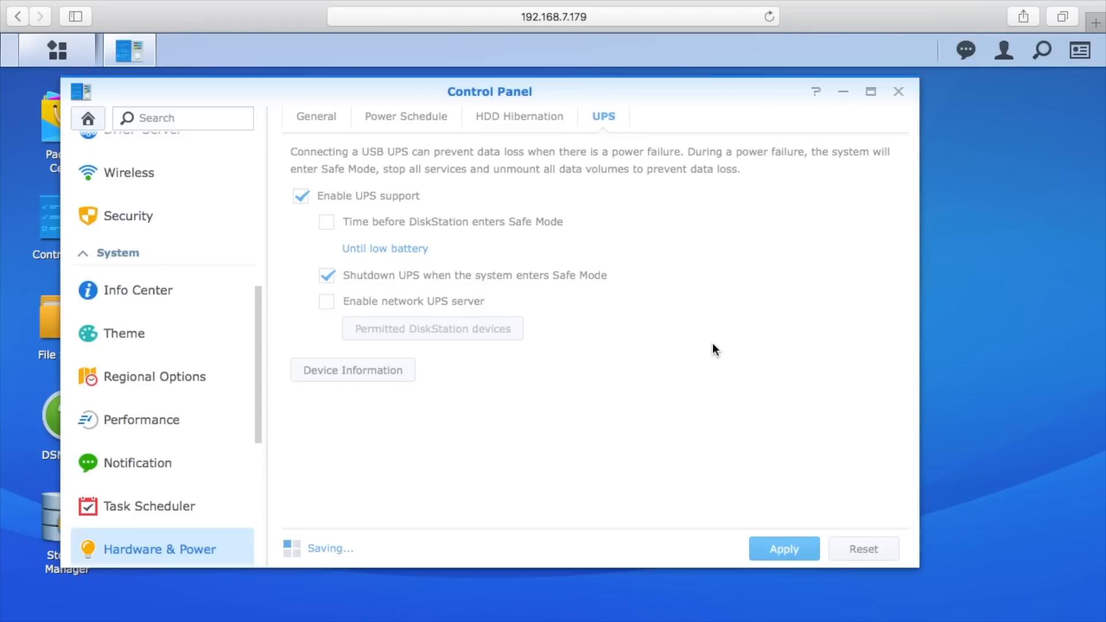
pyautogui.click(782, 549)
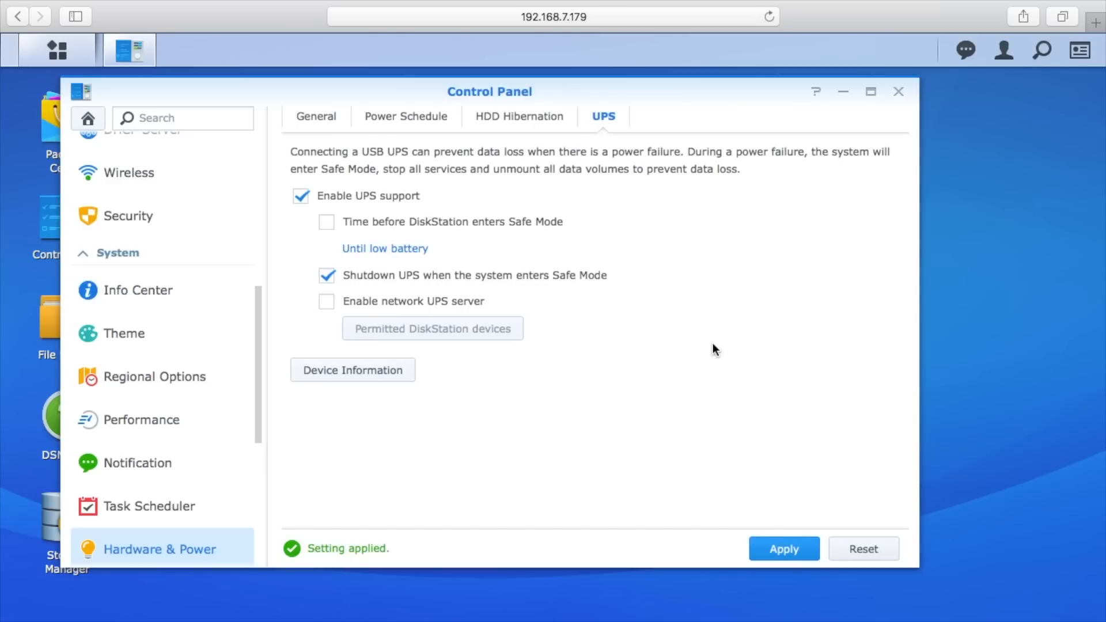
pyautogui.moveTo(735, 368)
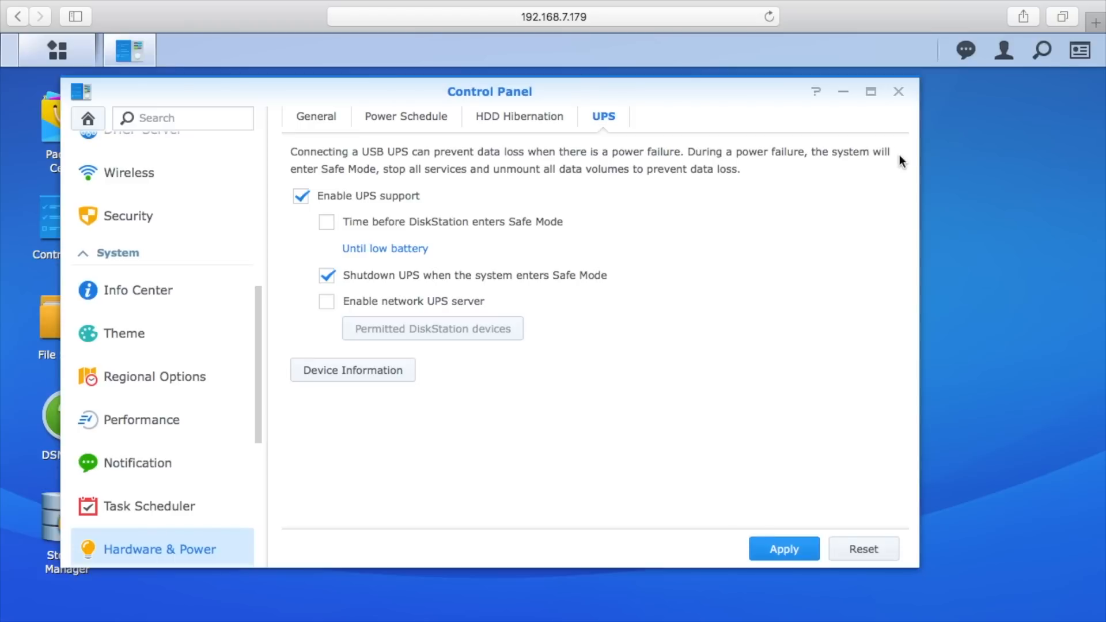
pyautogui.click(899, 92)
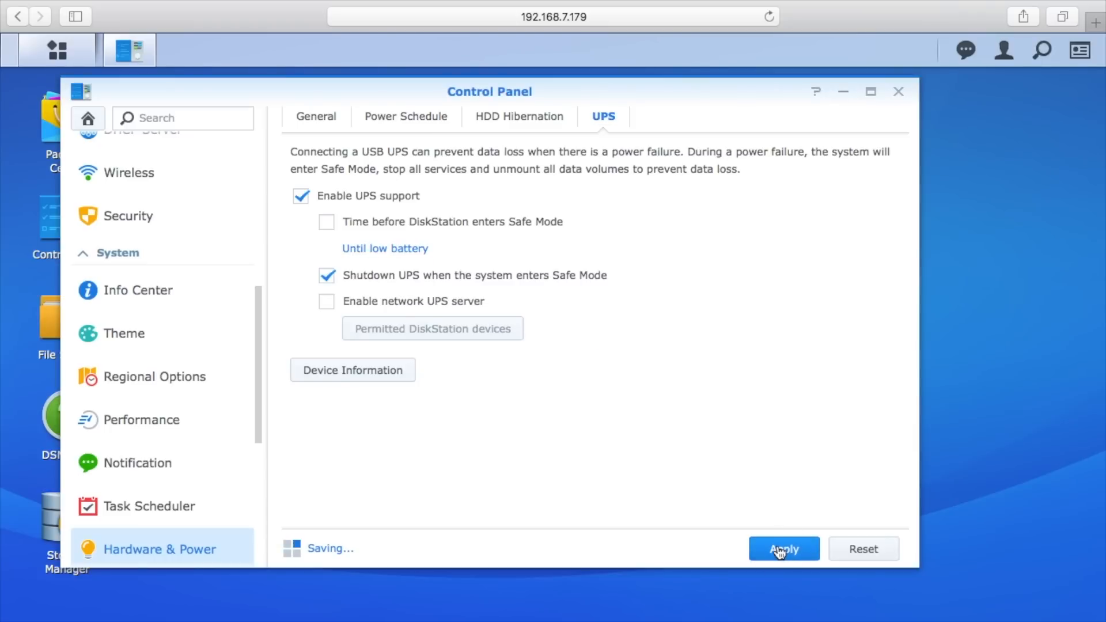
pyautogui.click(783, 549)
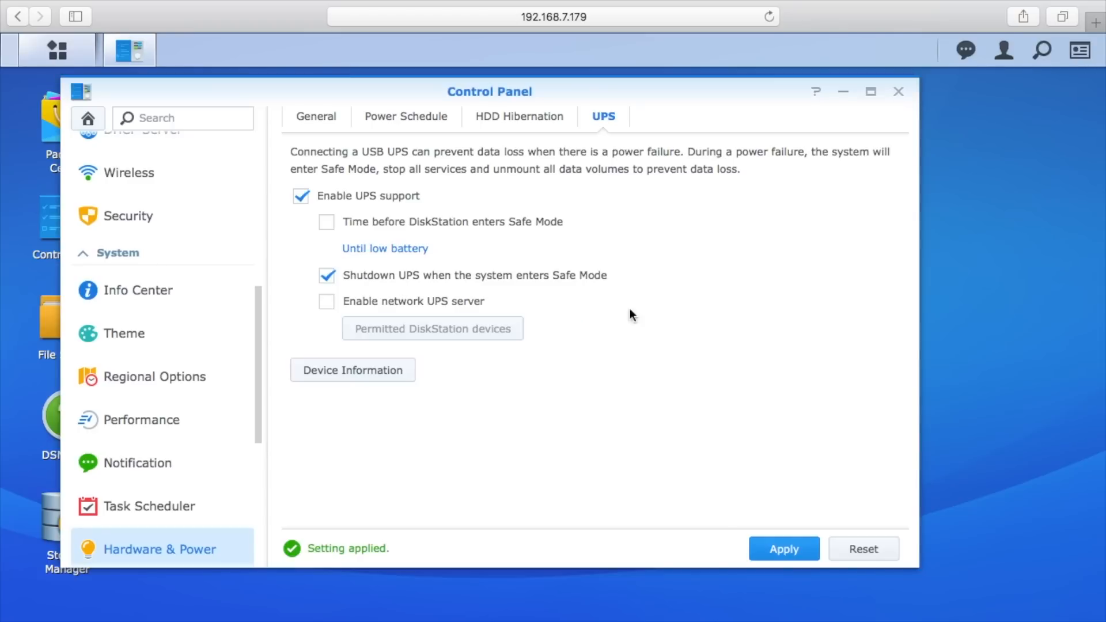
# - Apply the General tab power recovery settings and exit Hardware & Power
pyautogui.click(318, 116)
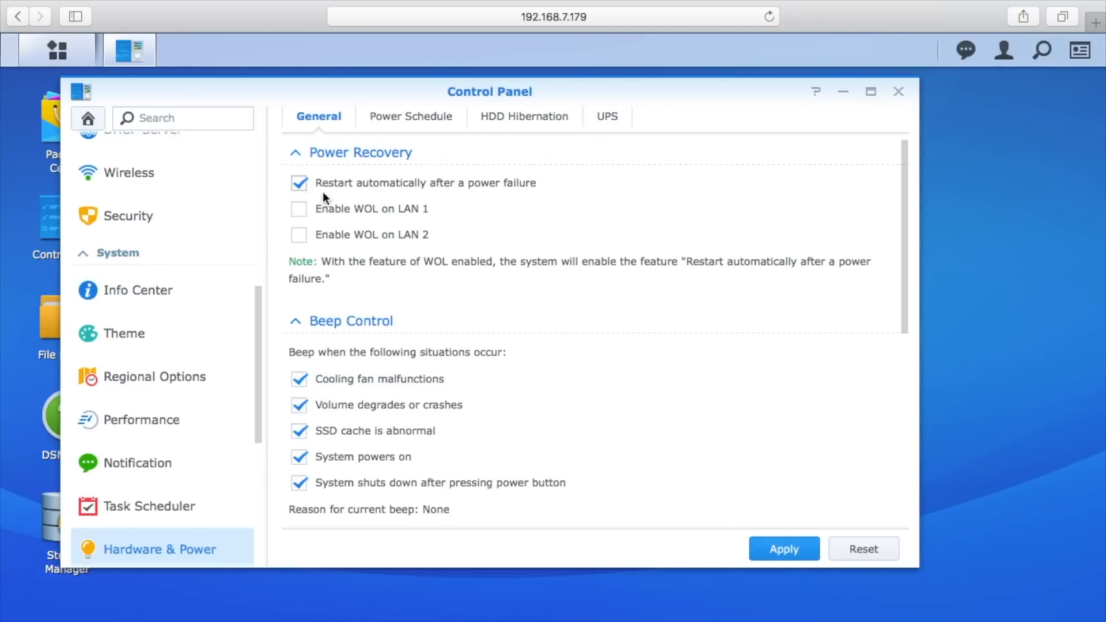
pyautogui.click(782, 549)
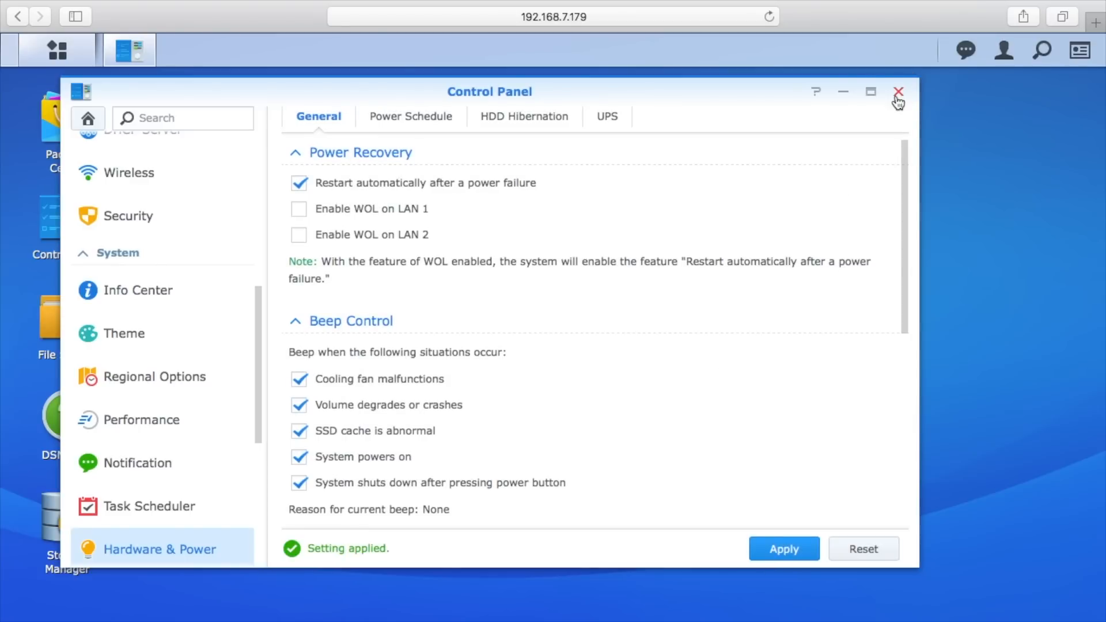
pyautogui.click(898, 91)
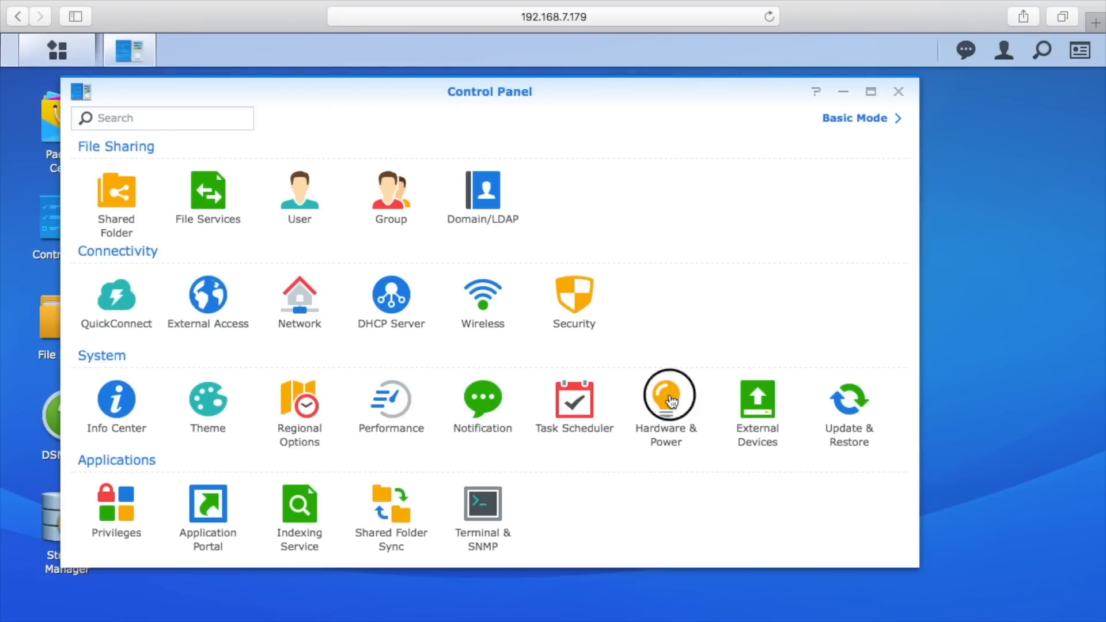
# - Close Control Panel and show the notifications list of recent system events
pyautogui.click(666, 396)
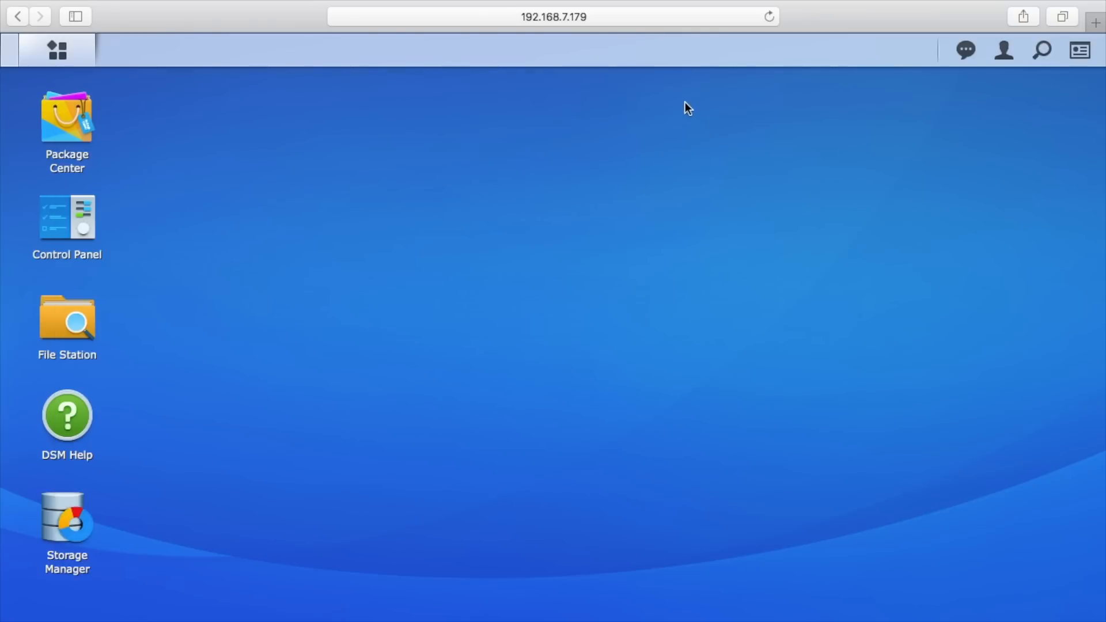
pyautogui.moveTo(964, 50)
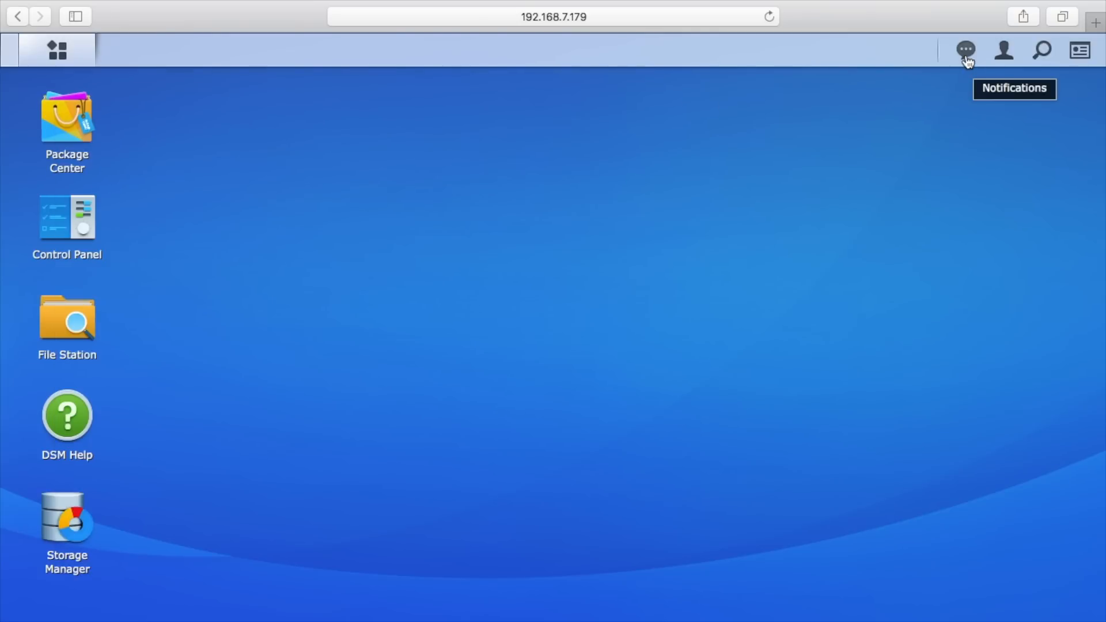
pyautogui.click(964, 50)
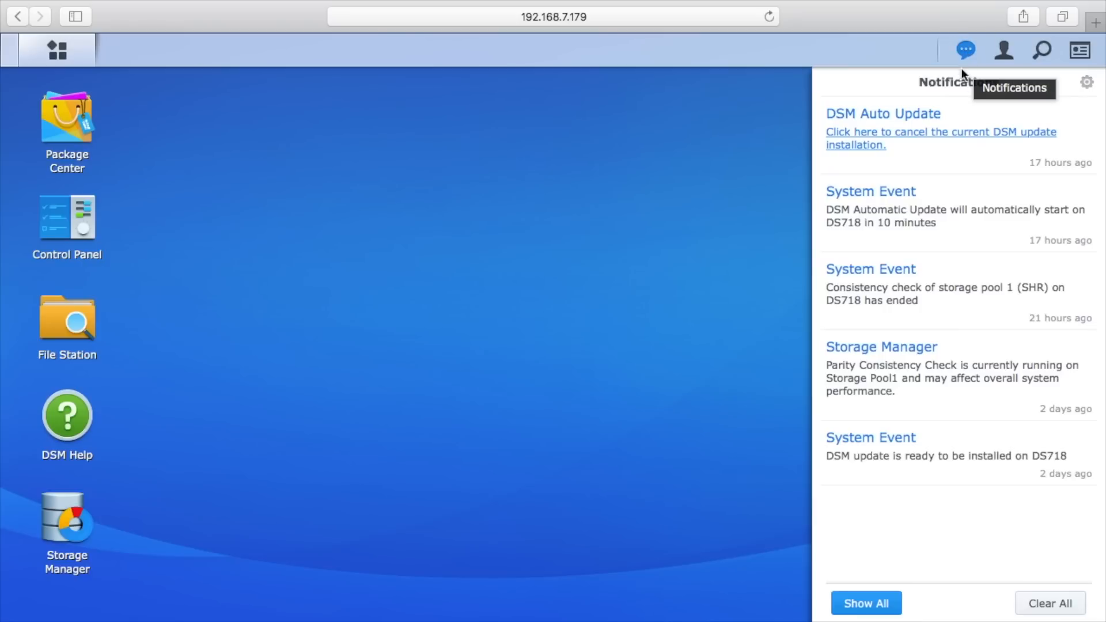
pyautogui.moveTo(966, 70)
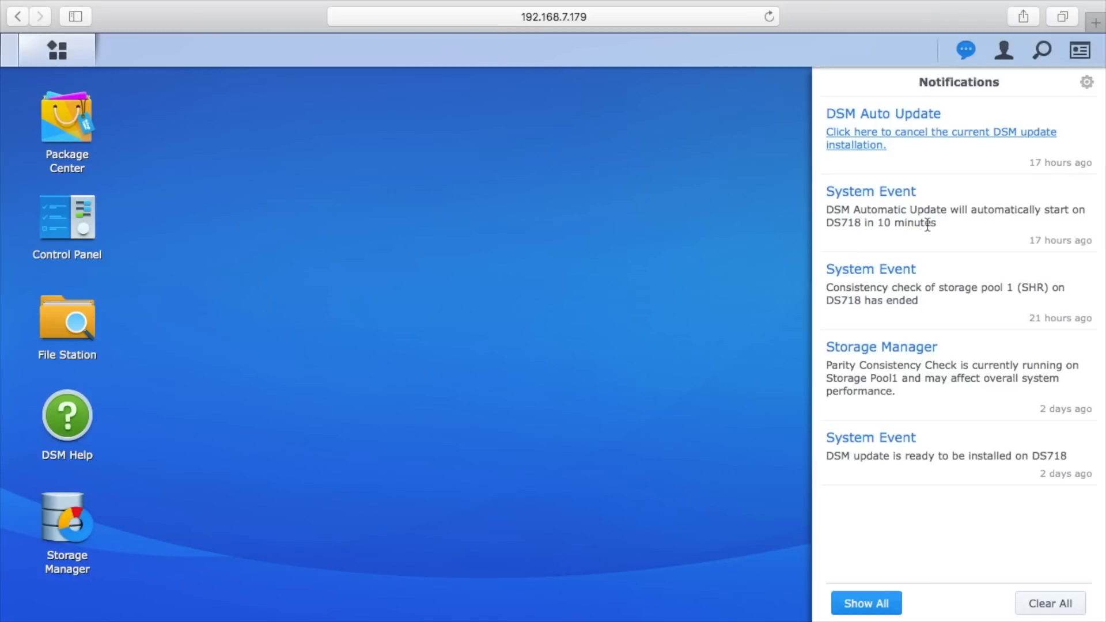
pyautogui.moveTo(963, 211)
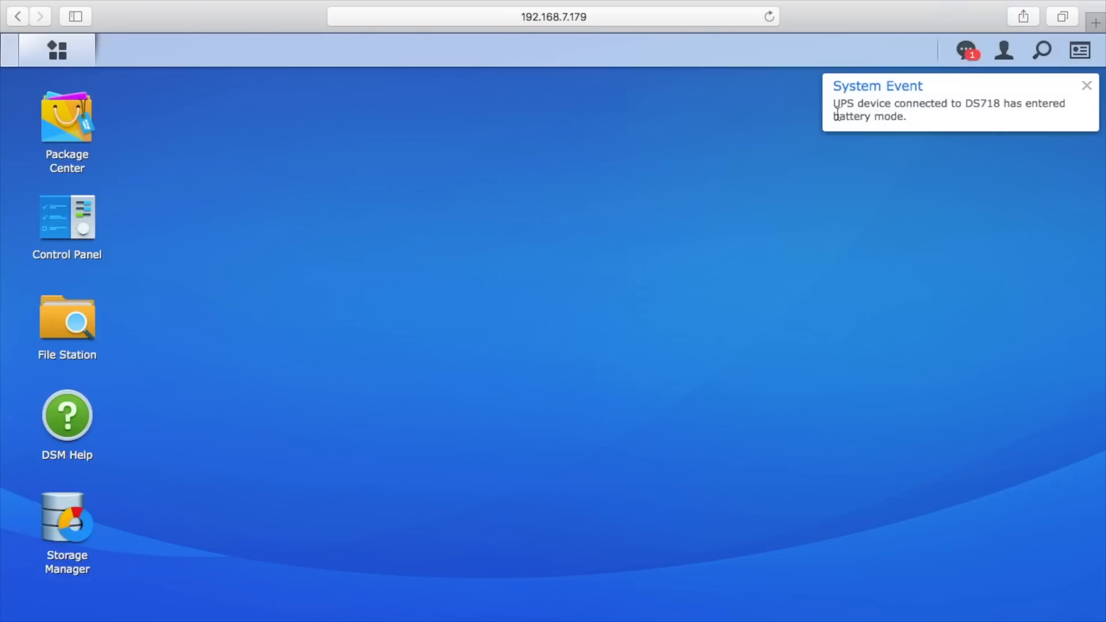
pyautogui.moveTo(992, 117)
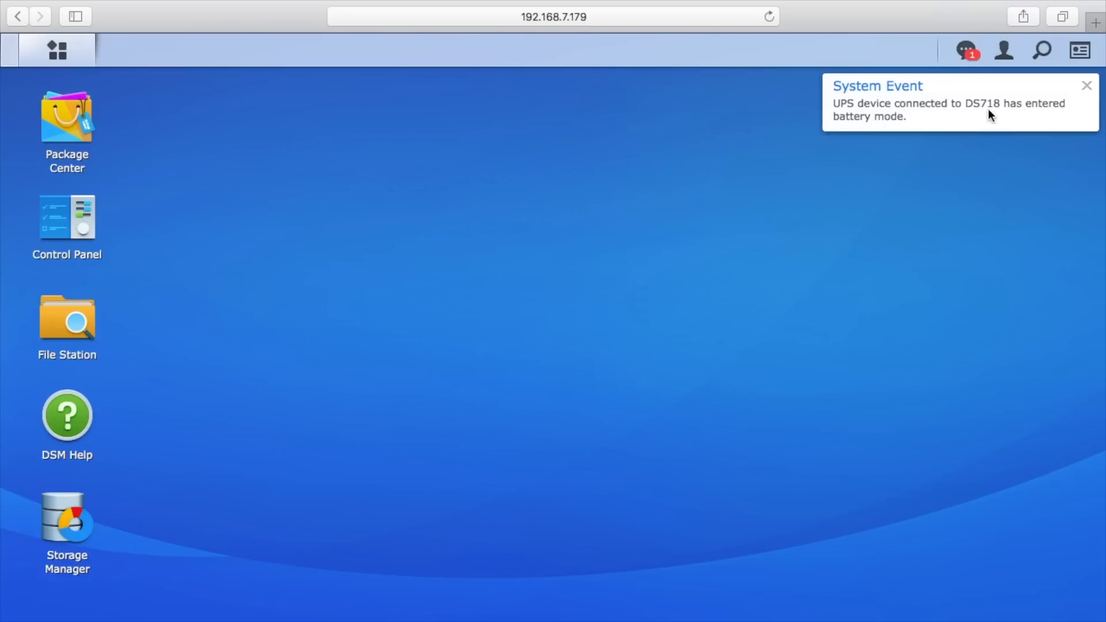
# - Reopen notifications to read the new 'UPS entered battery mode' System Event
pyautogui.click(965, 50)
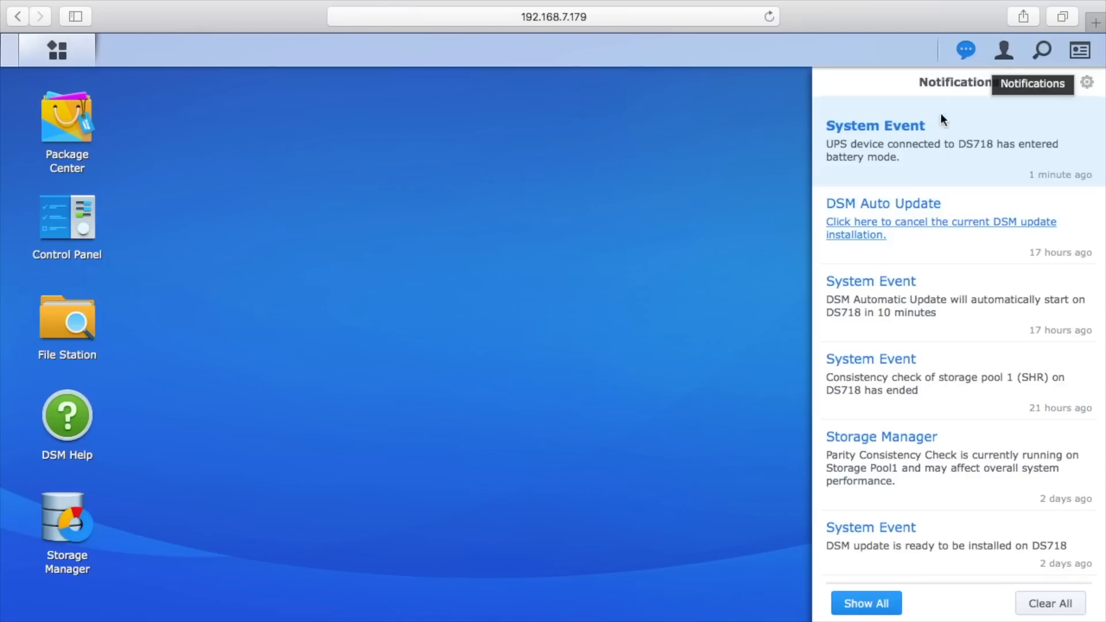
pyautogui.moveTo(980, 136)
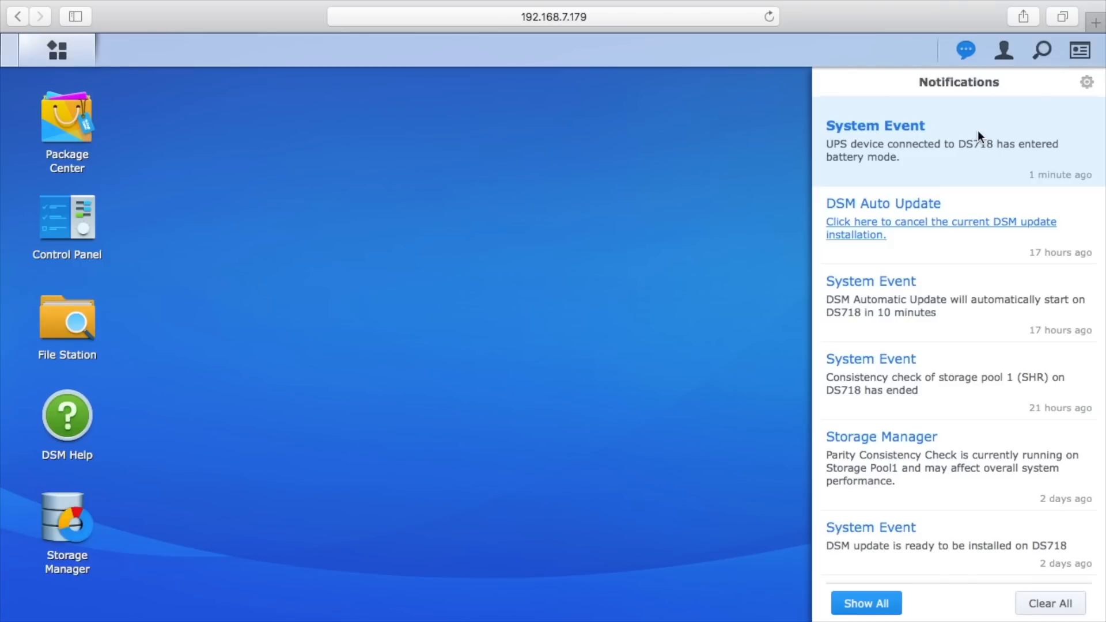
pyautogui.moveTo(971, 99)
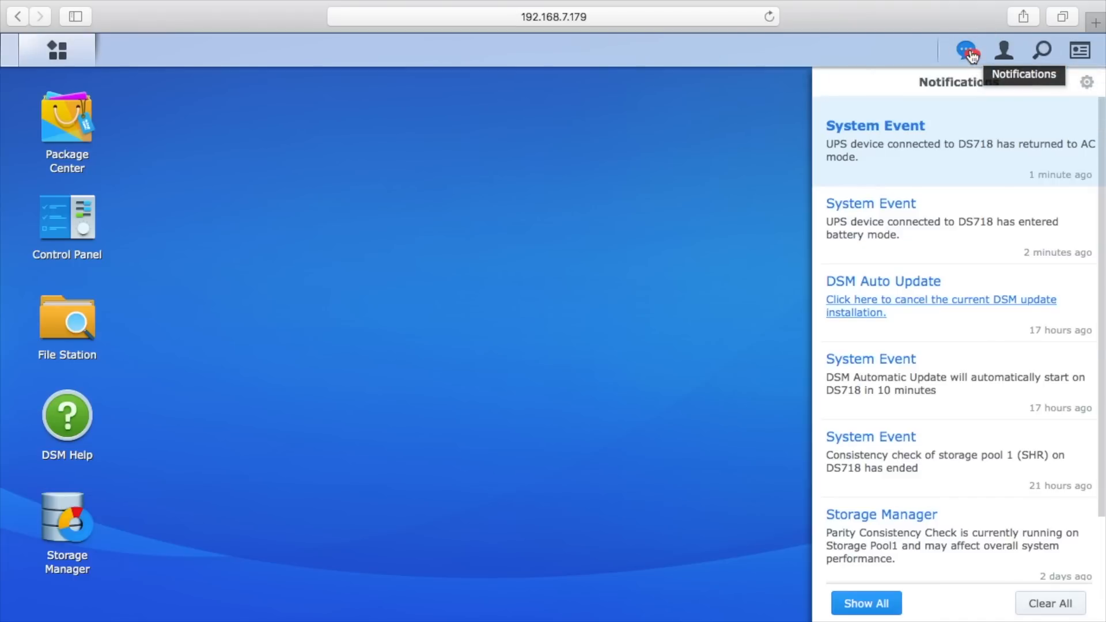
pyautogui.moveTo(879, 159)
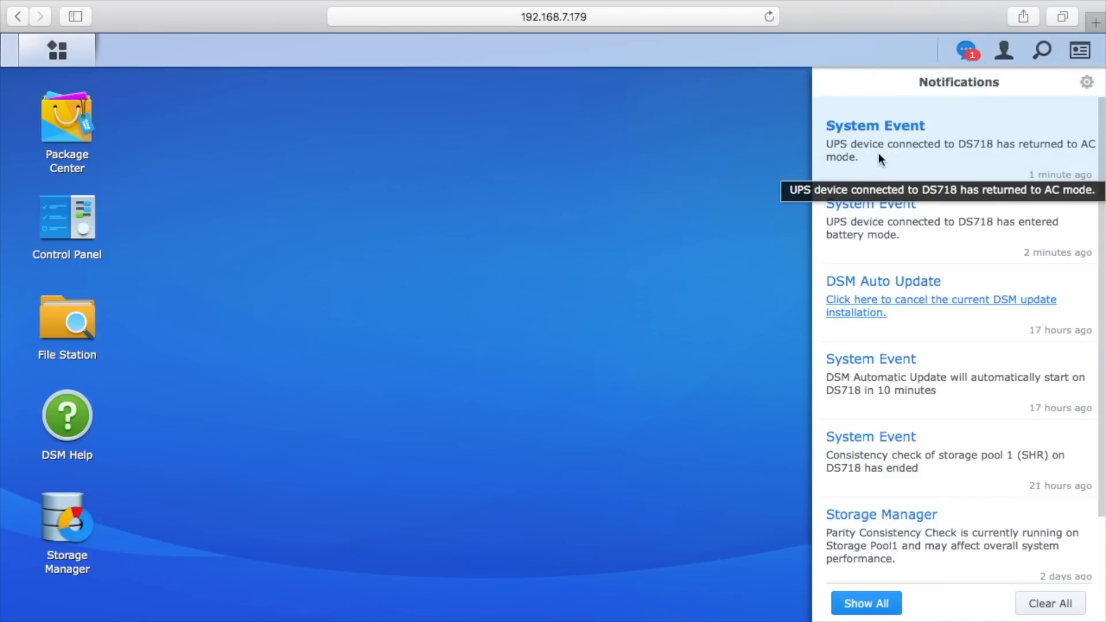
pyautogui.moveTo(984, 157)
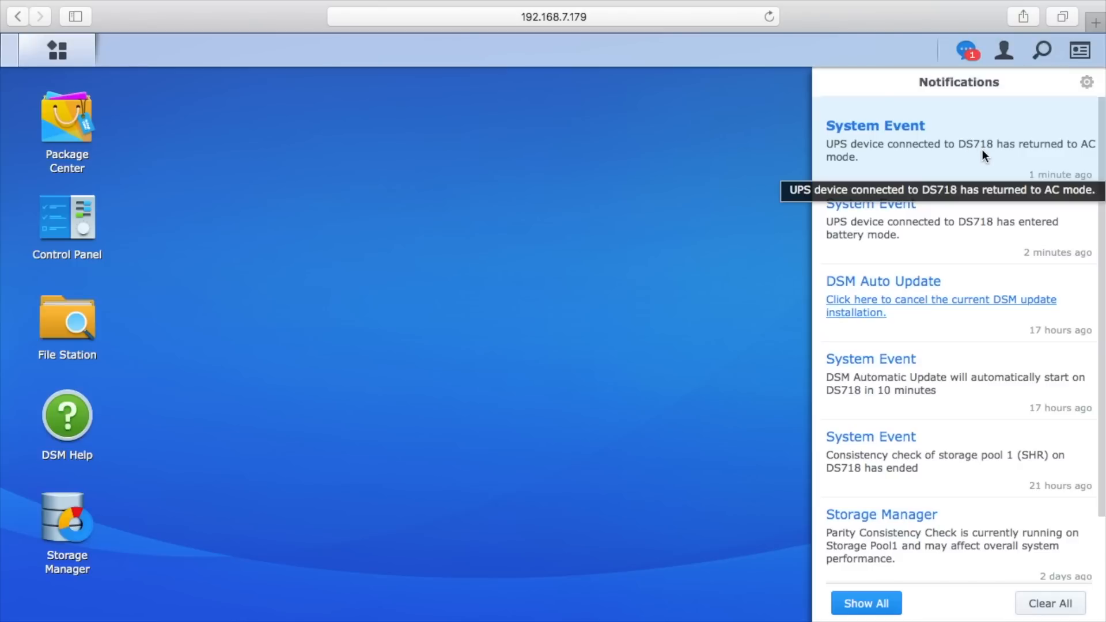
pyautogui.moveTo(710, 150)
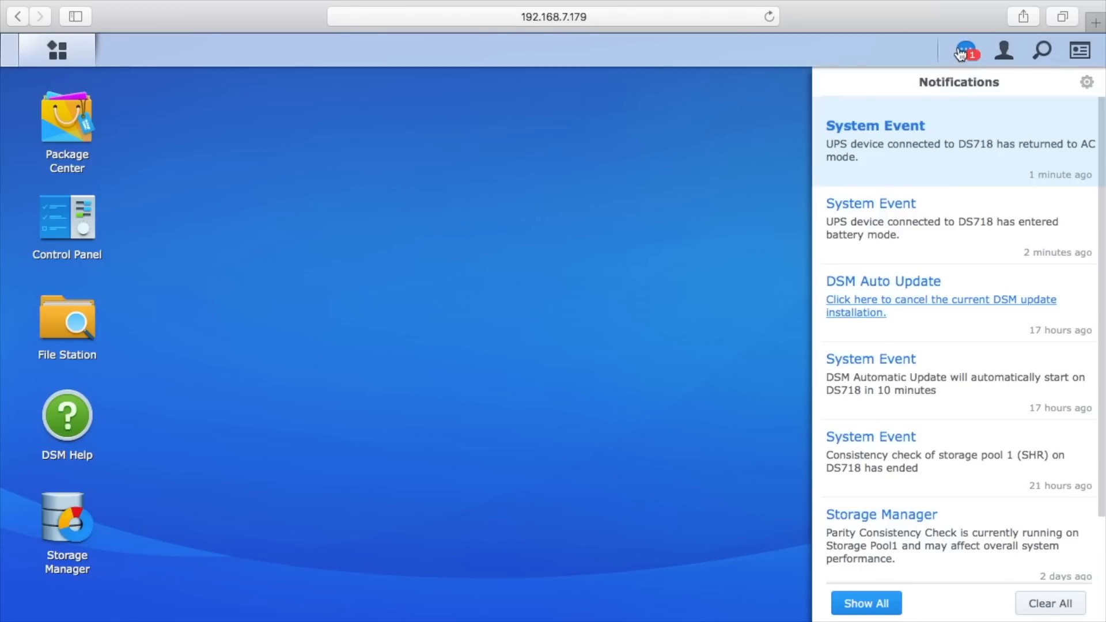
# - Read the 'UPS returned to AC mode' event and close the notifications list
pyautogui.click(964, 50)
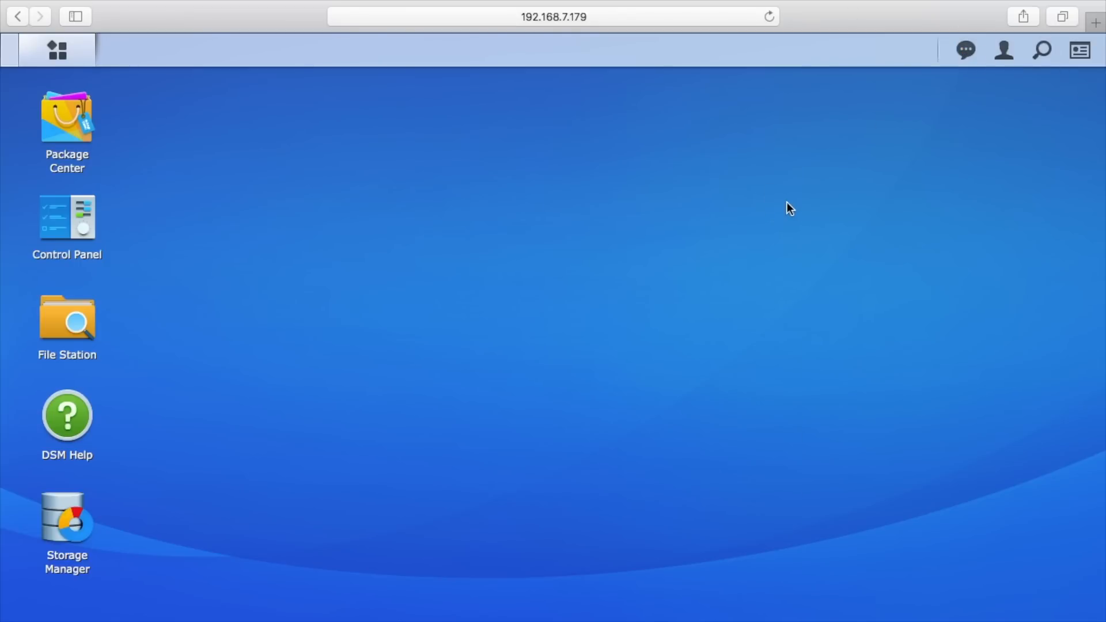